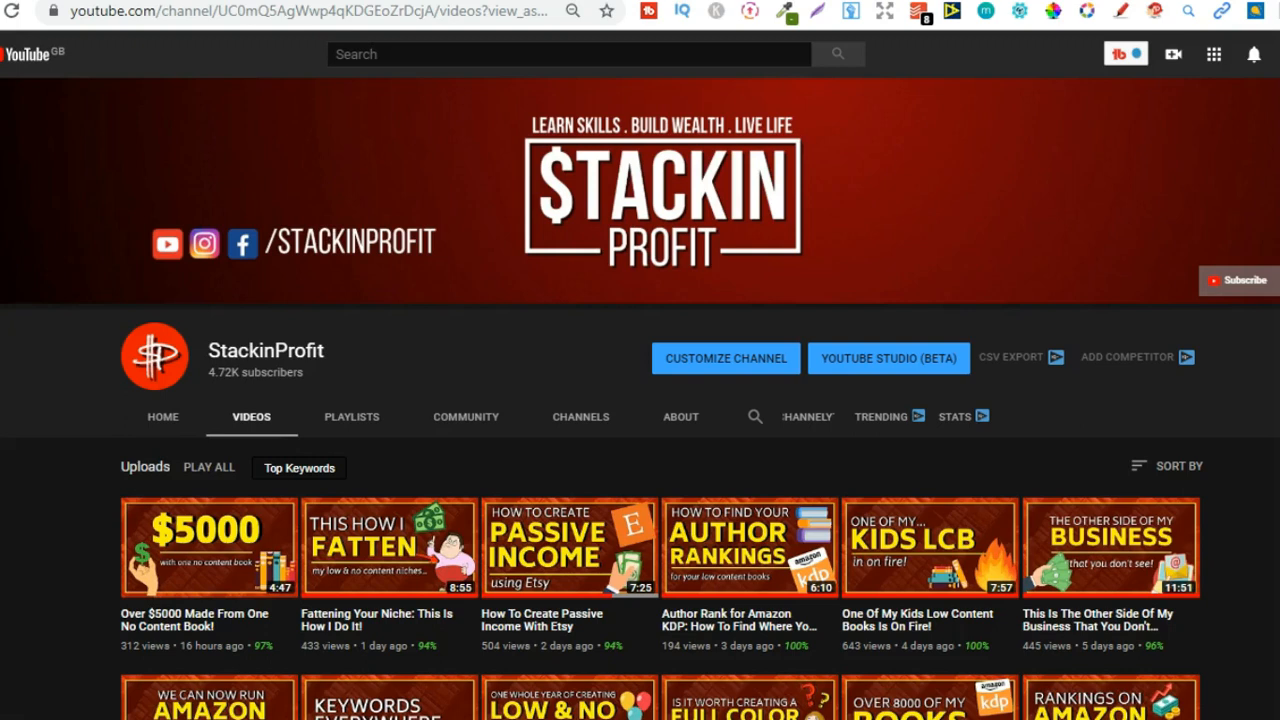
pyautogui.moveTo(852, 508)
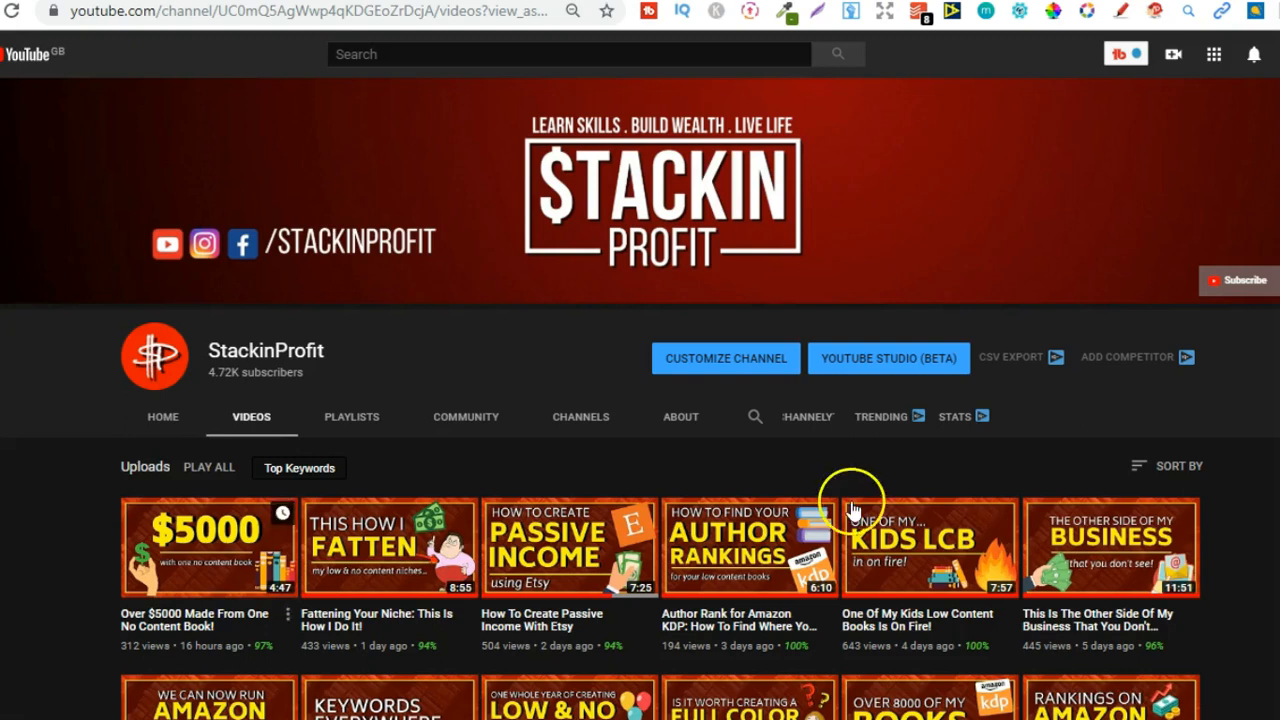
# Scroll down the blank whiteboard to reach a clear drawing area
pyautogui.scroll(-3)
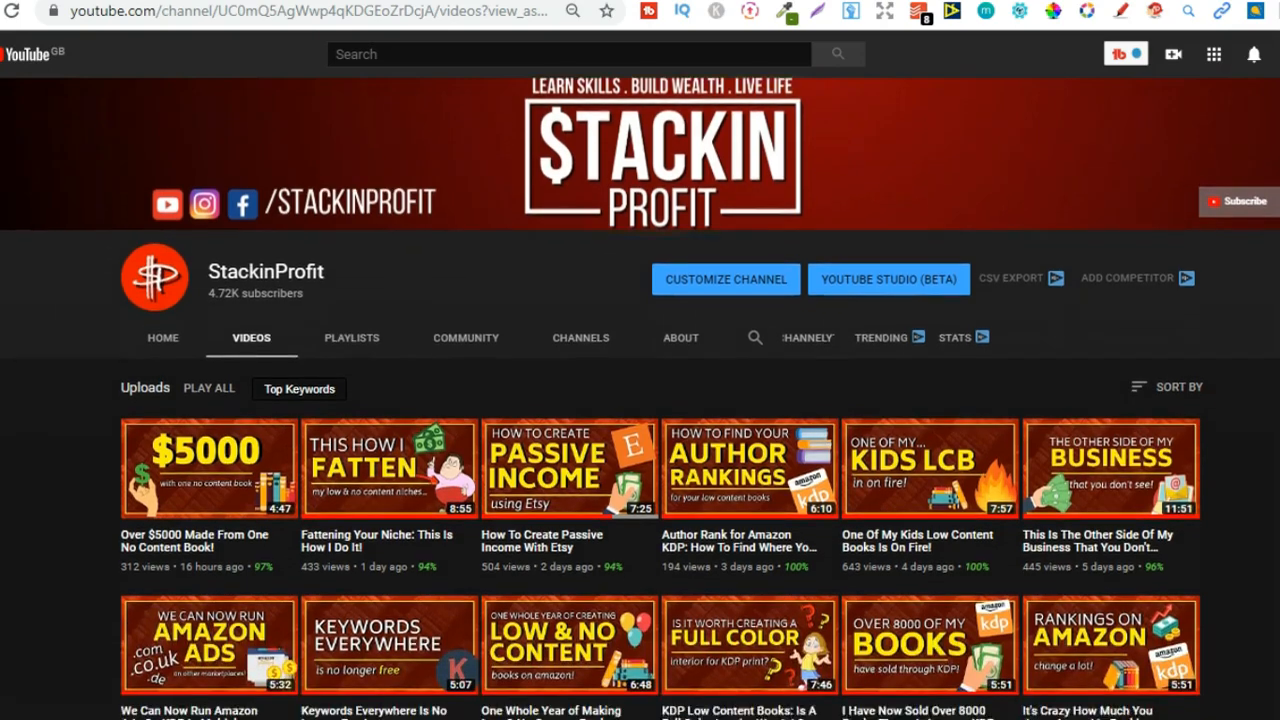
pyautogui.scroll(-3)
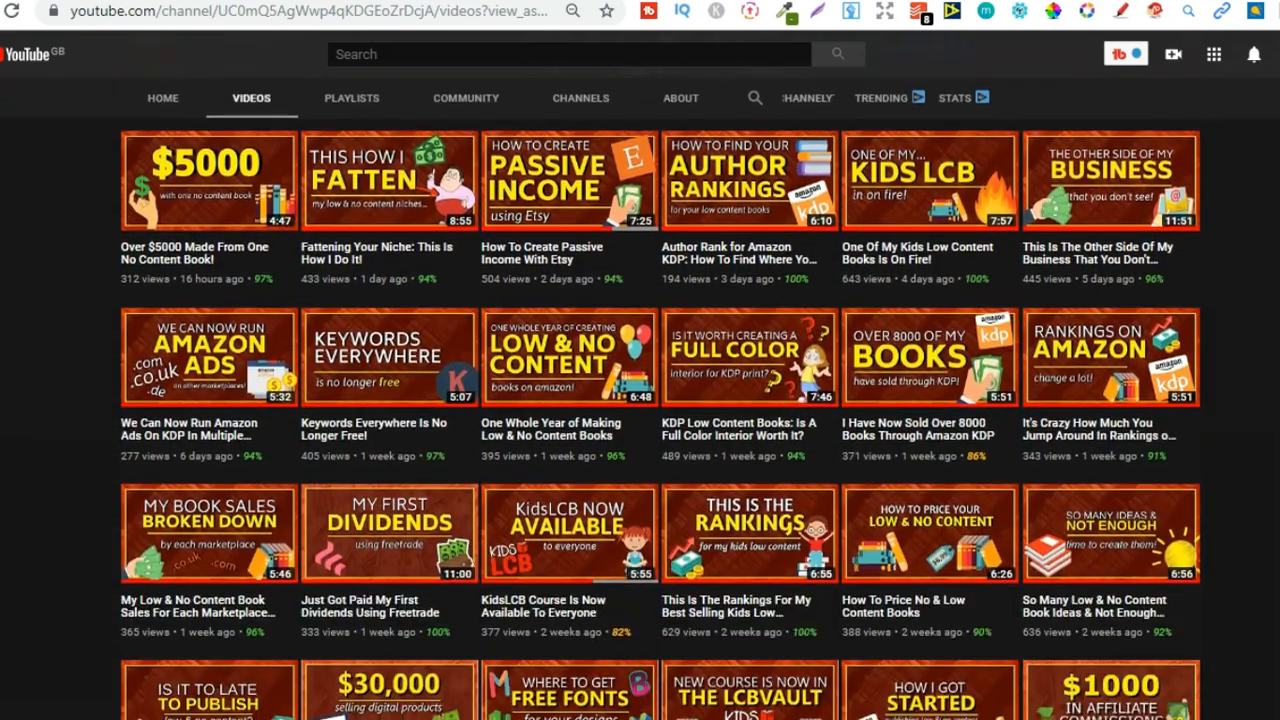
pyautogui.scroll(-3)
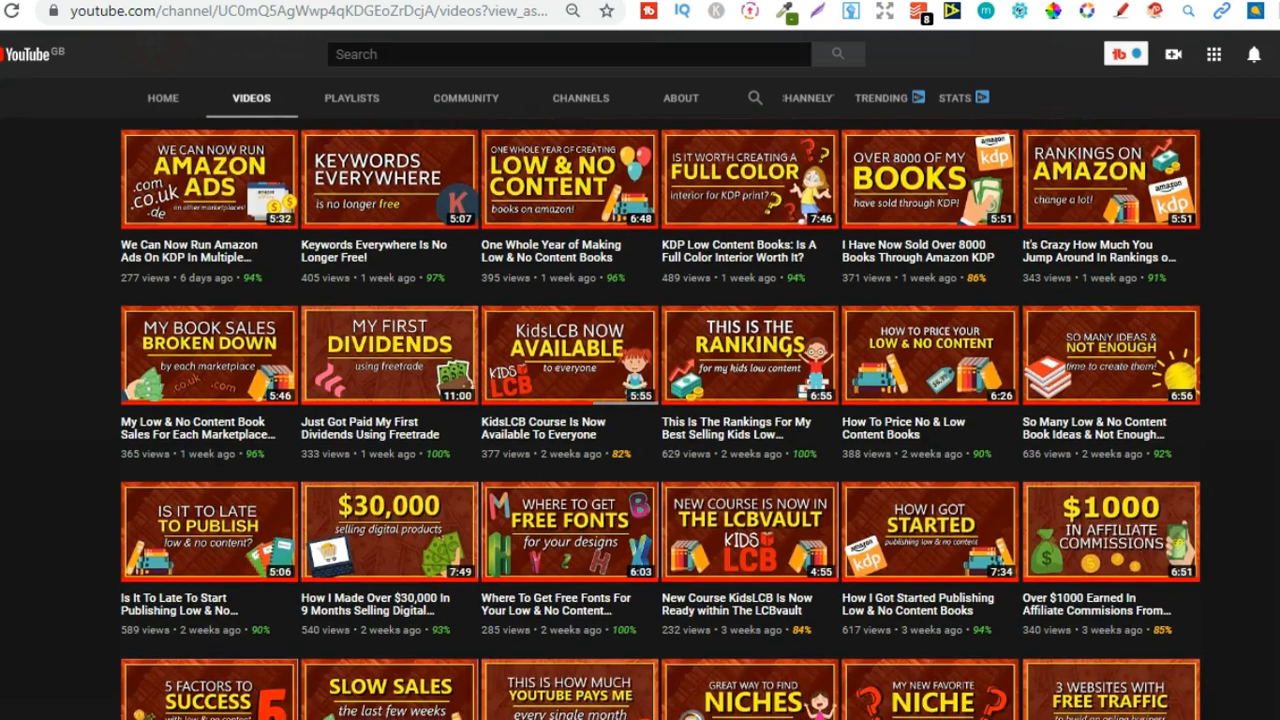
pyautogui.scroll(-3)
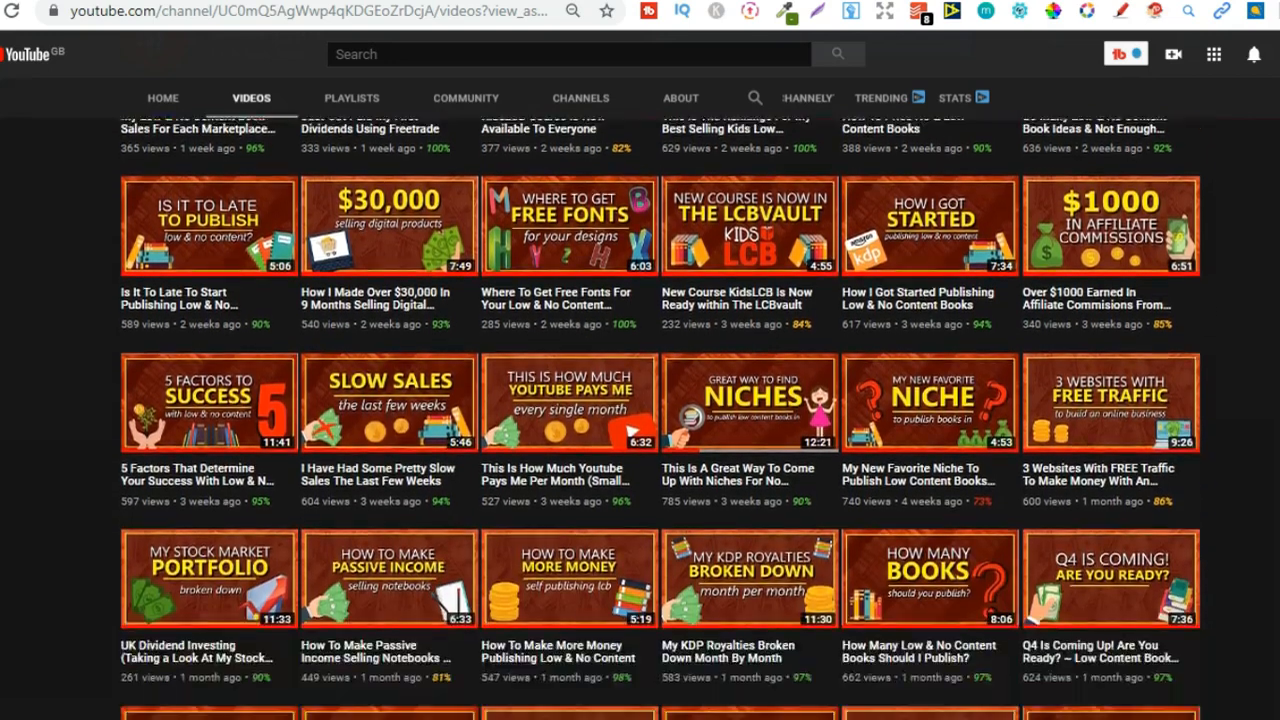
pyautogui.scroll(-3)
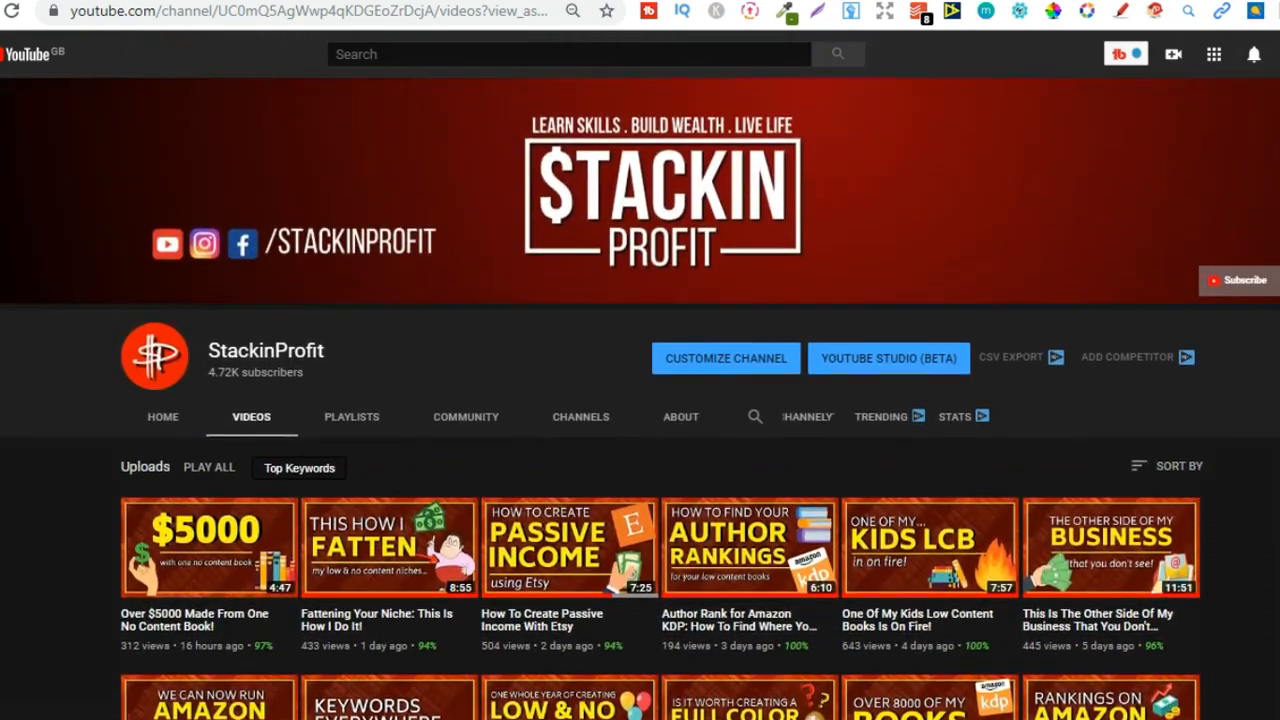
pyautogui.moveTo(645, 172)
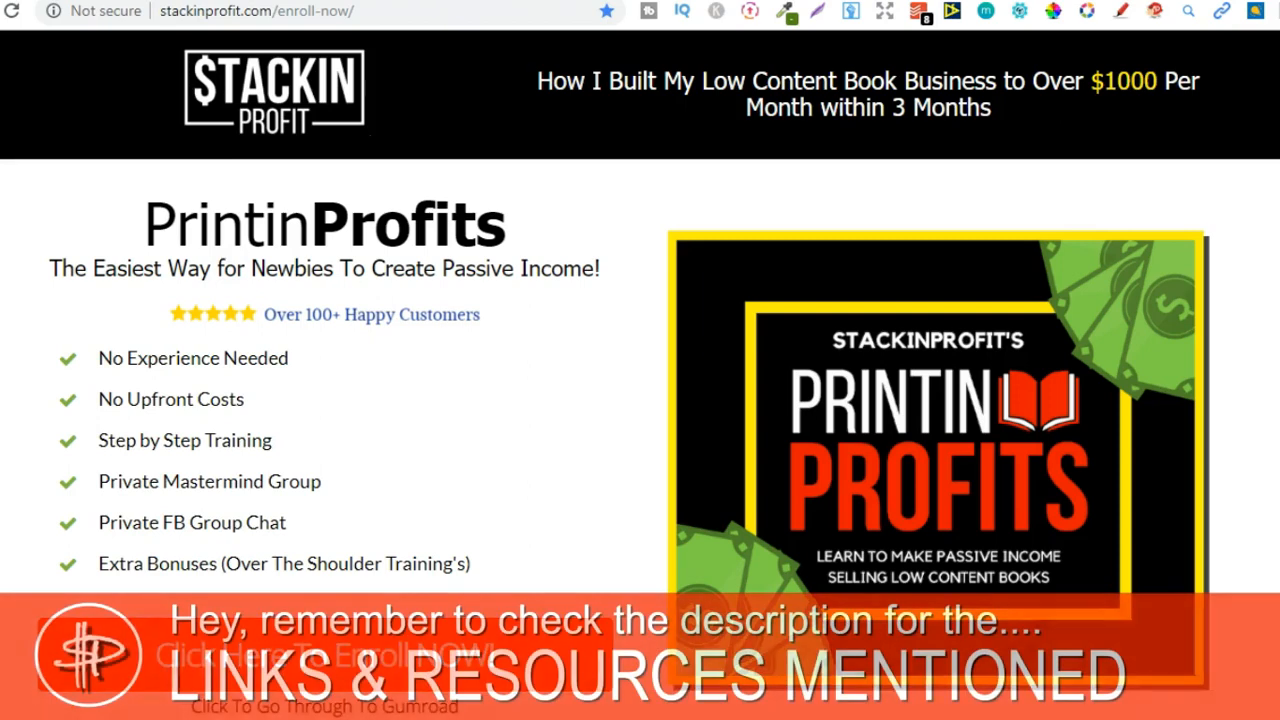
pyautogui.scroll(-3)
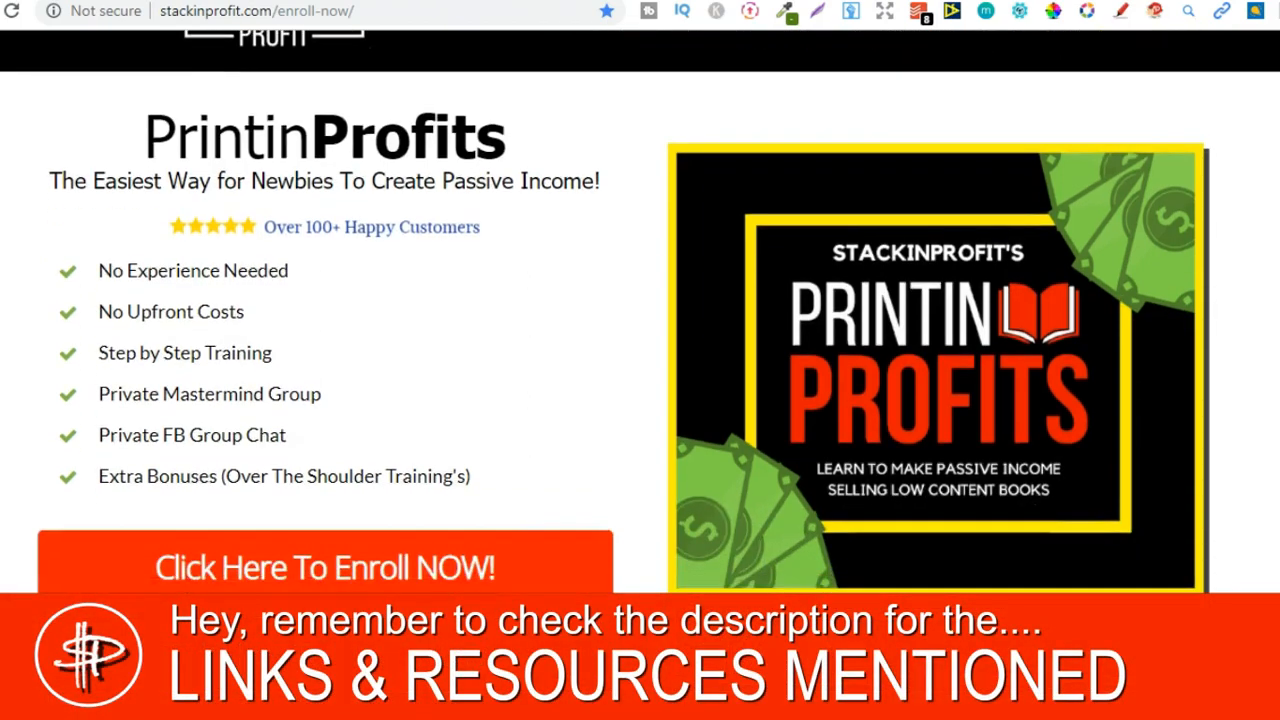
pyautogui.scroll(-3)
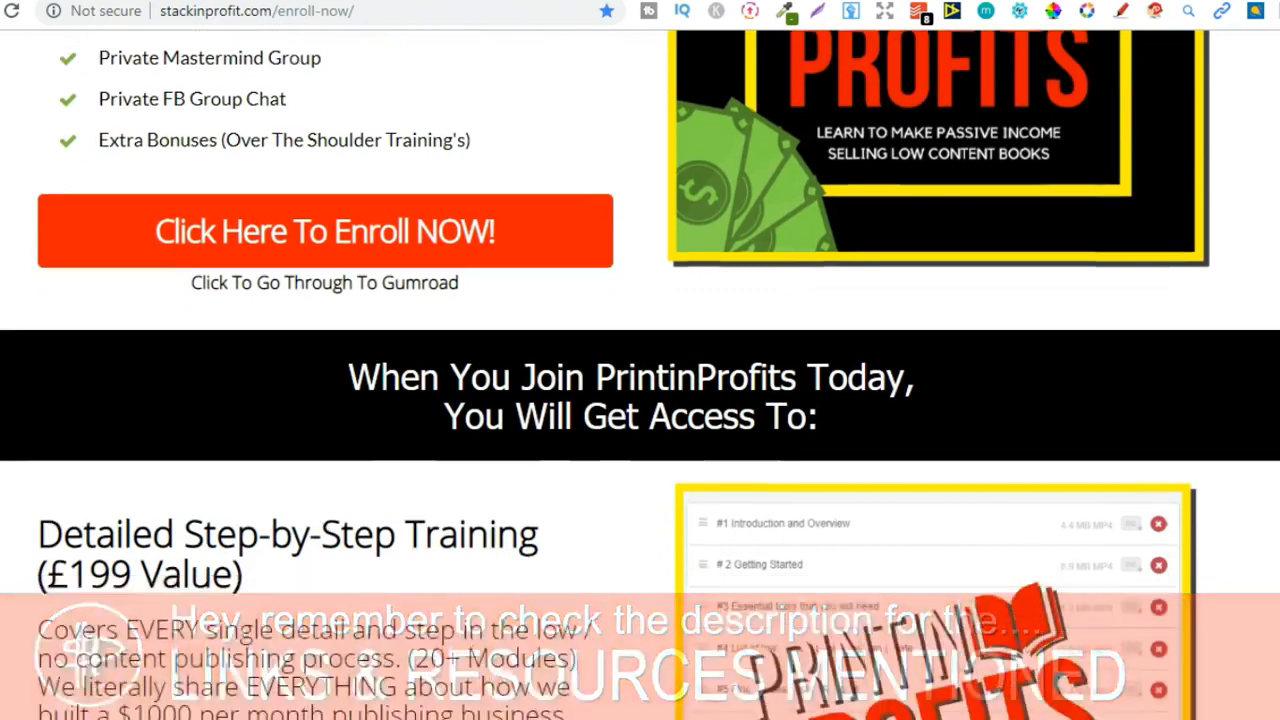
pyautogui.scroll(-3)
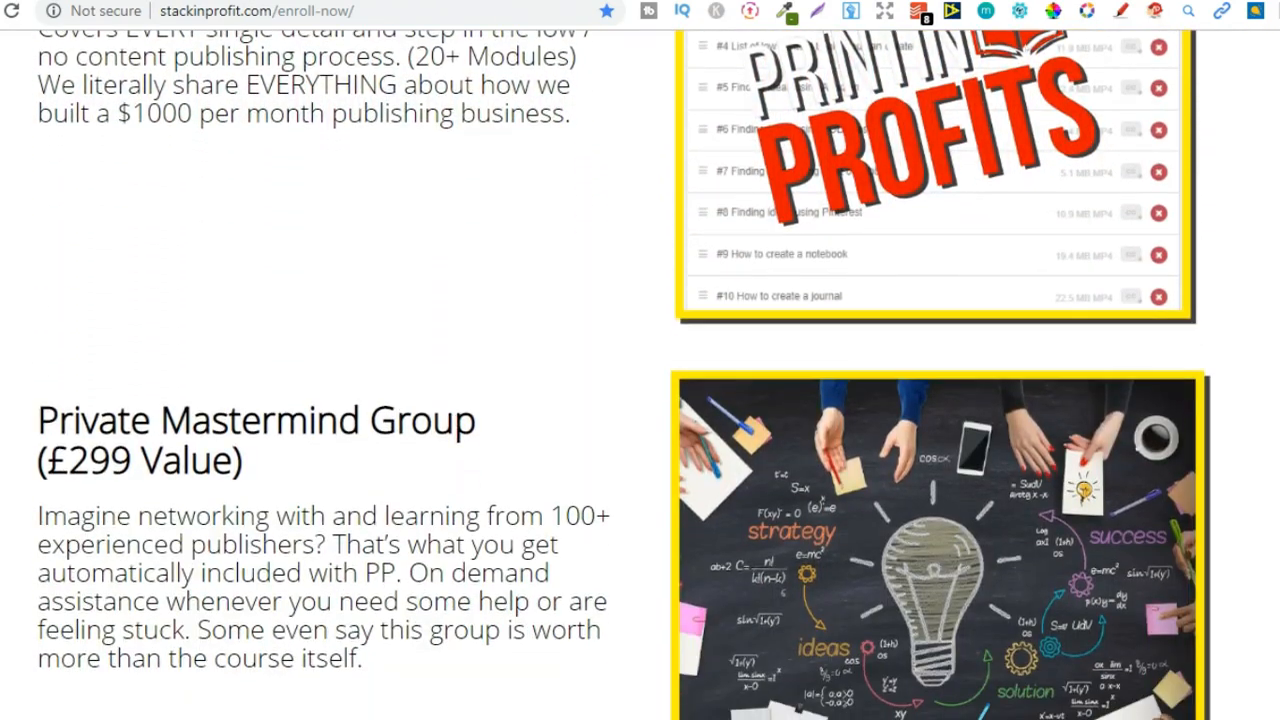
pyautogui.scroll(-3)
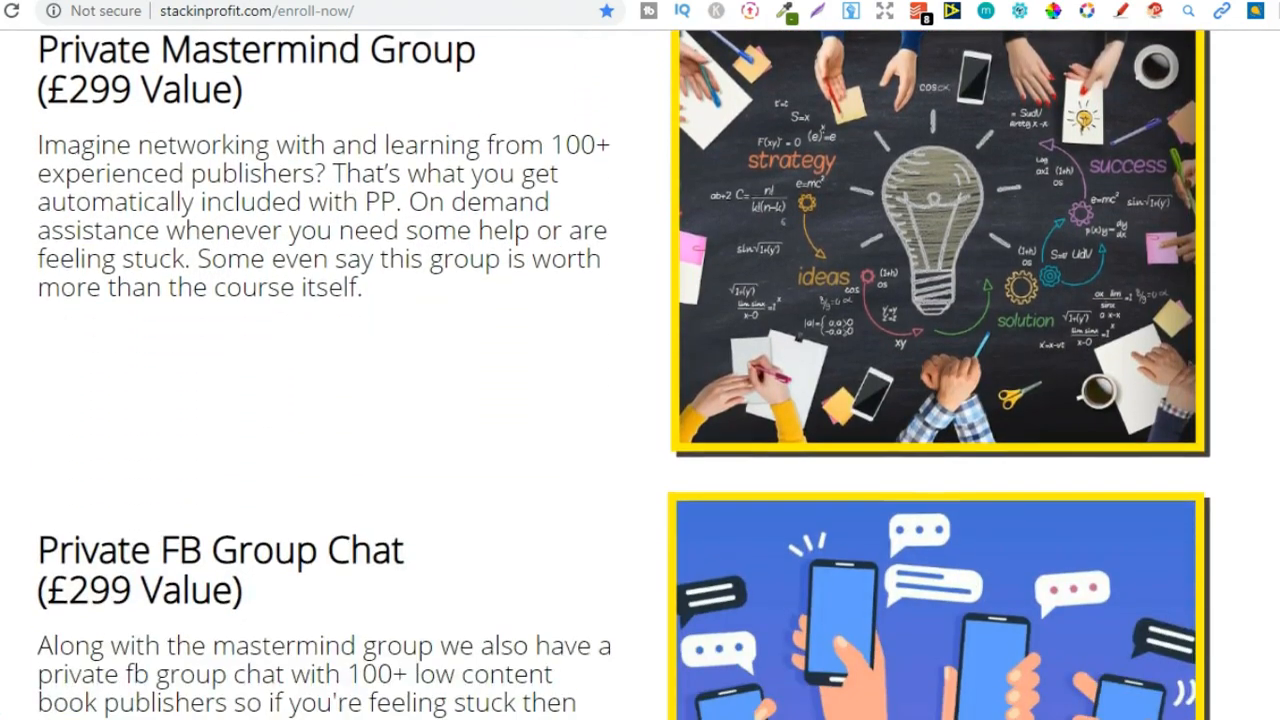
pyautogui.scroll(-3)
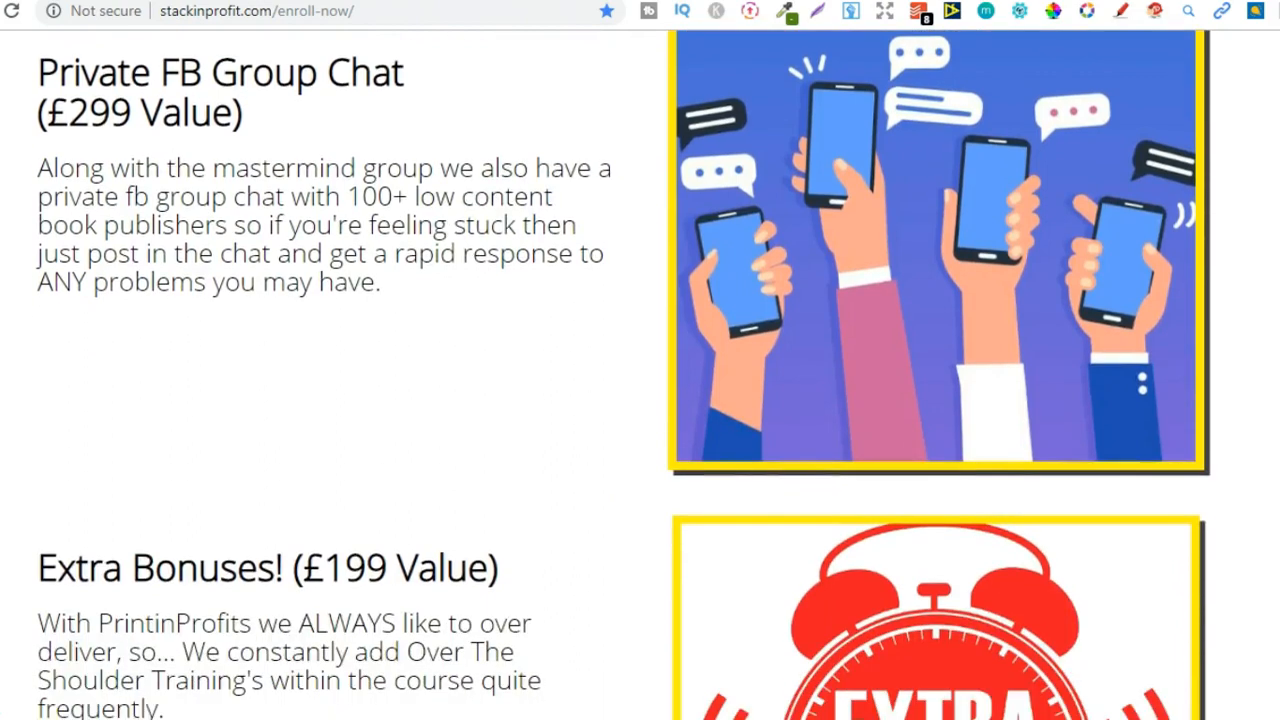
pyautogui.scroll(-3)
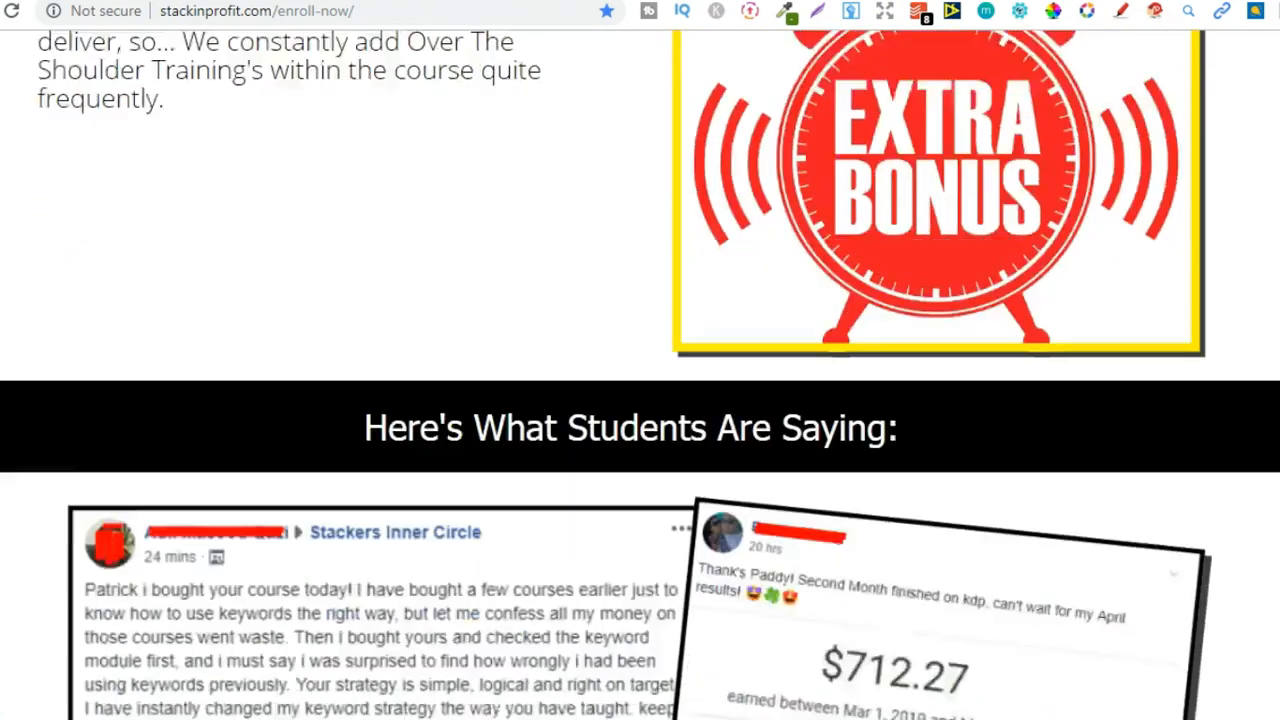
pyautogui.scroll(-3)
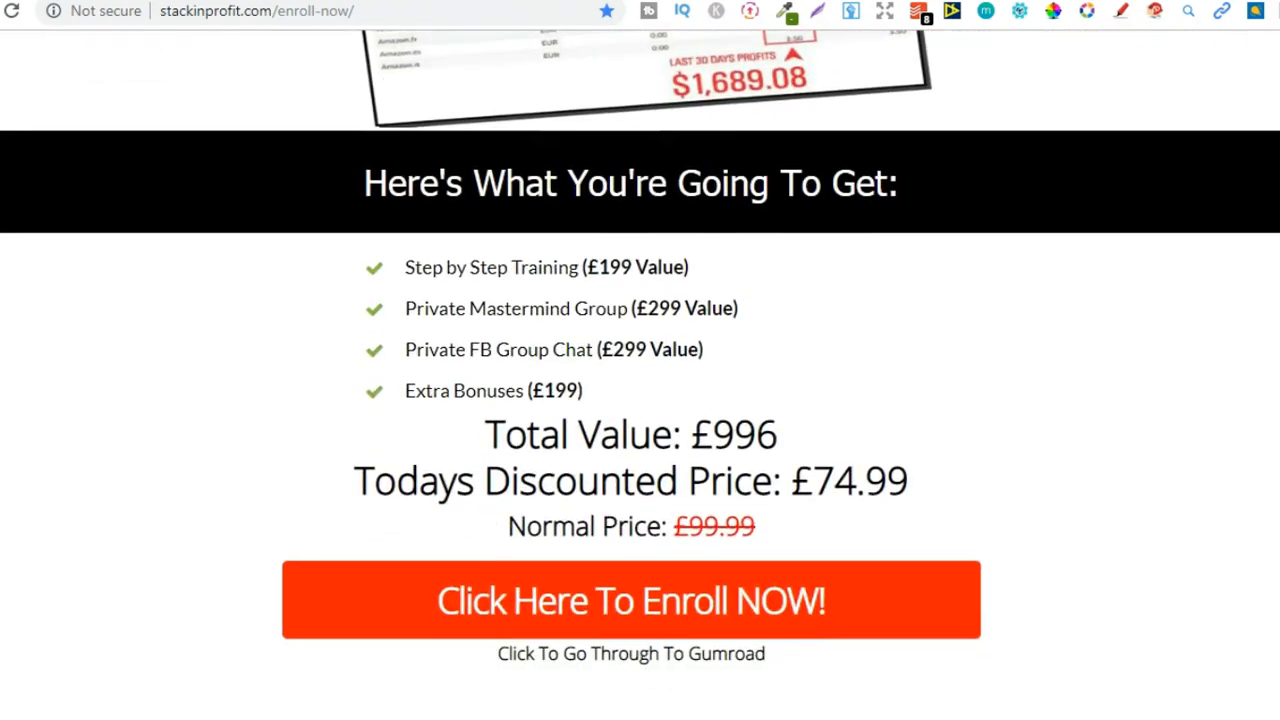
pyautogui.scroll(-3)
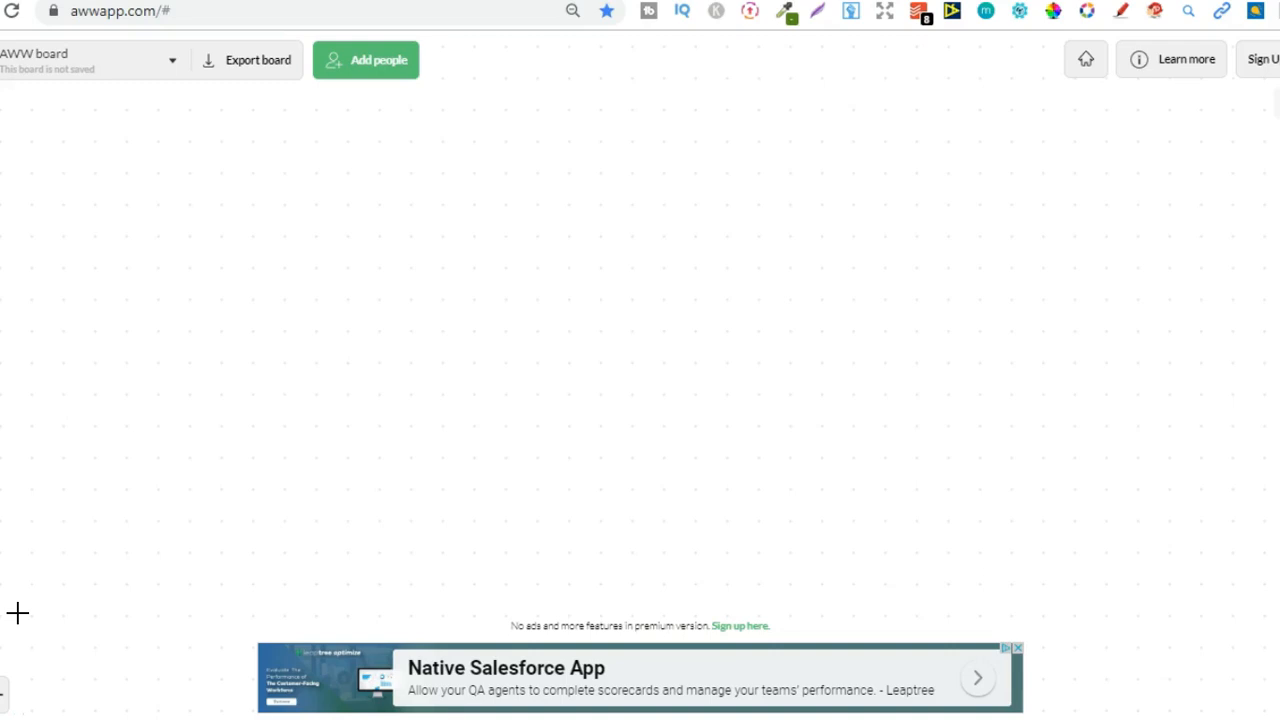
pyautogui.moveTo(20, 640)
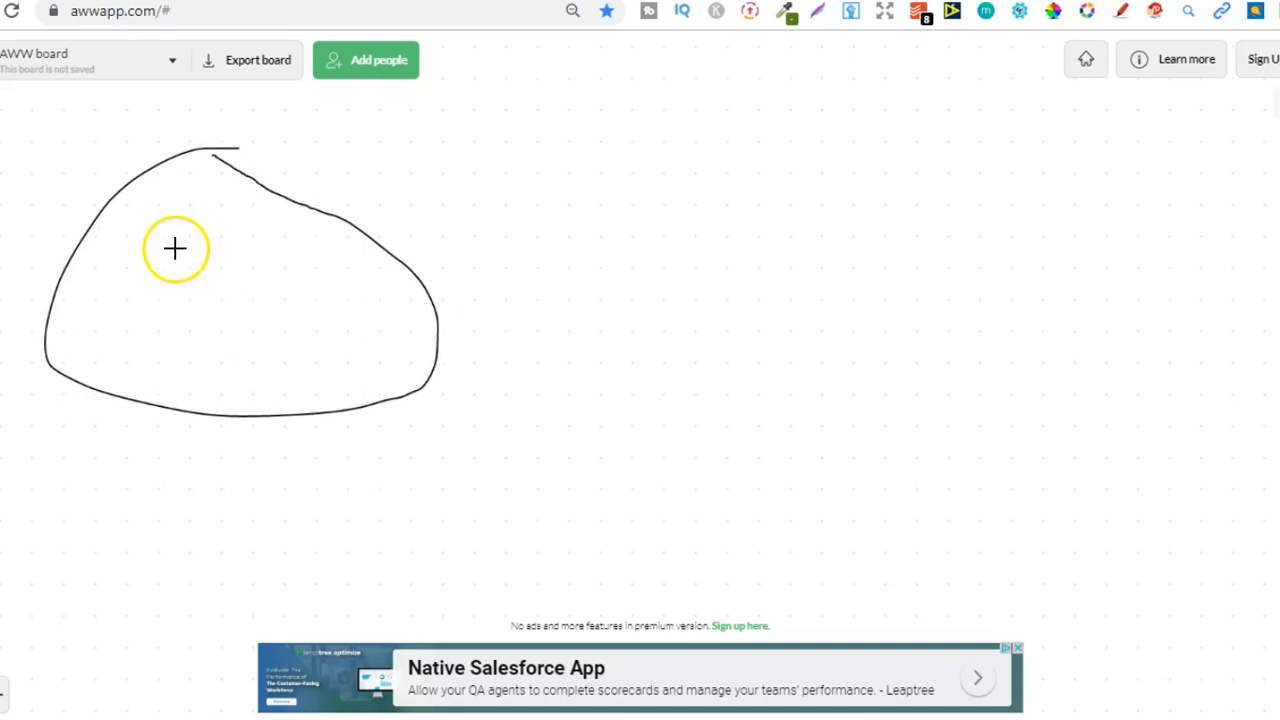
# Write R in the first circle, C in the second, and a small R below the first circle
pyautogui.moveTo(175, 248); pyautogui.dragTo(253, 282)
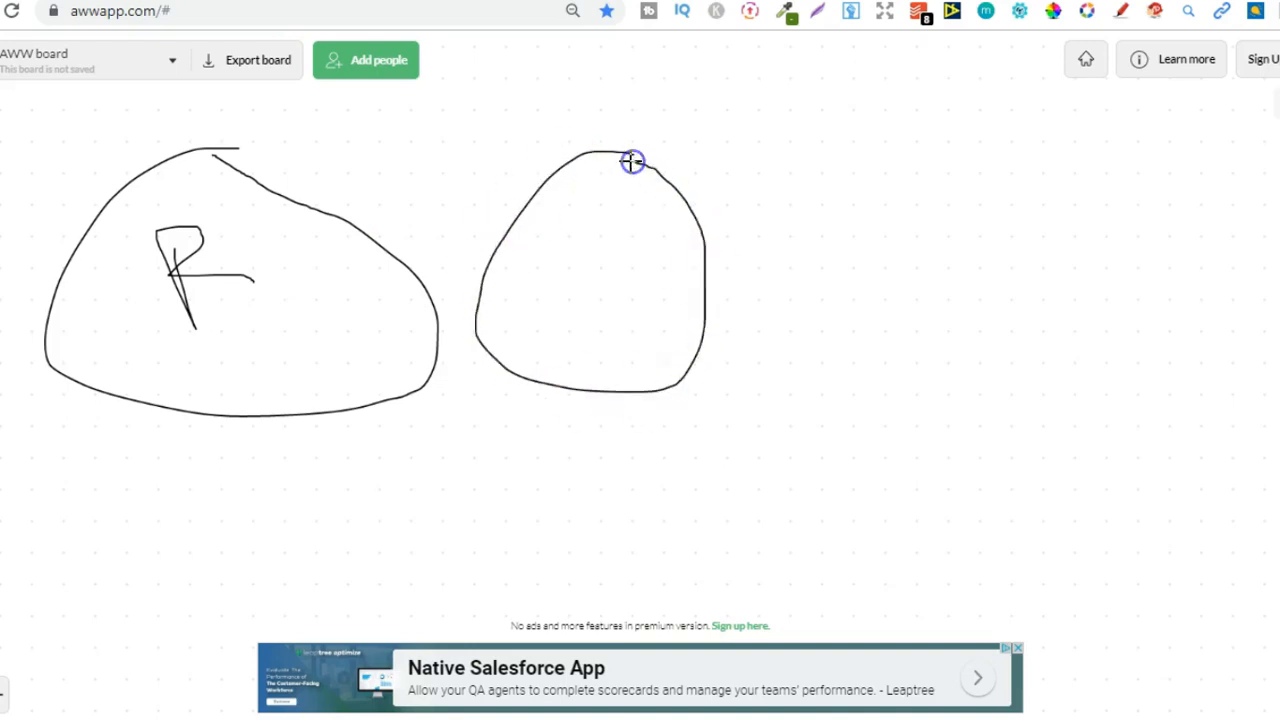
pyautogui.moveTo(628, 160); pyautogui.dragTo(625, 317)
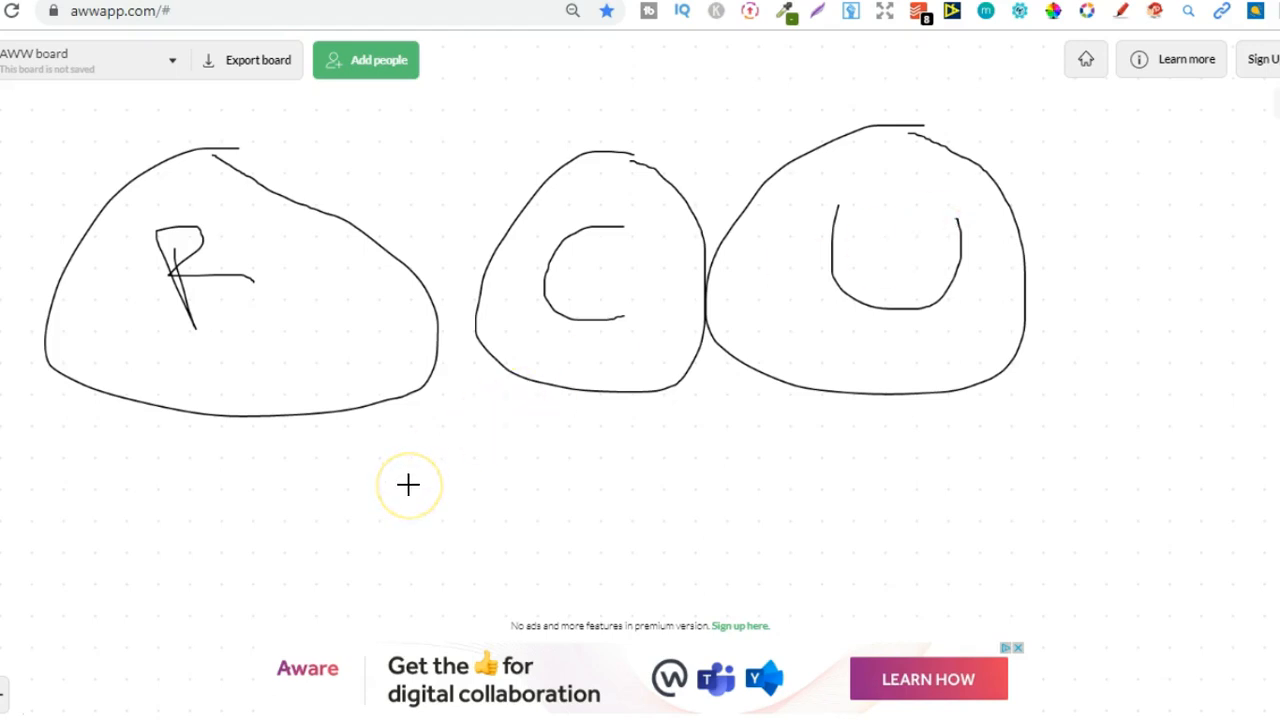
pyautogui.moveTo(335, 487)
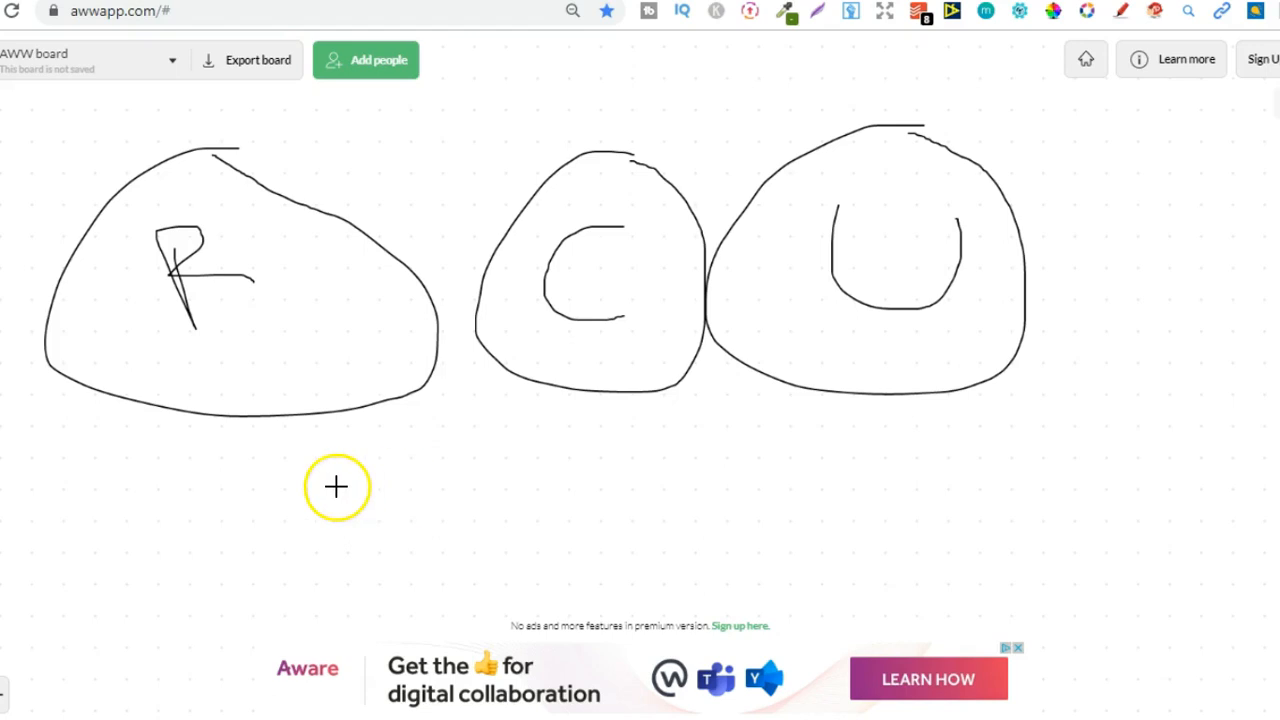
pyautogui.moveTo(335, 487); pyautogui.dragTo(395, 465)
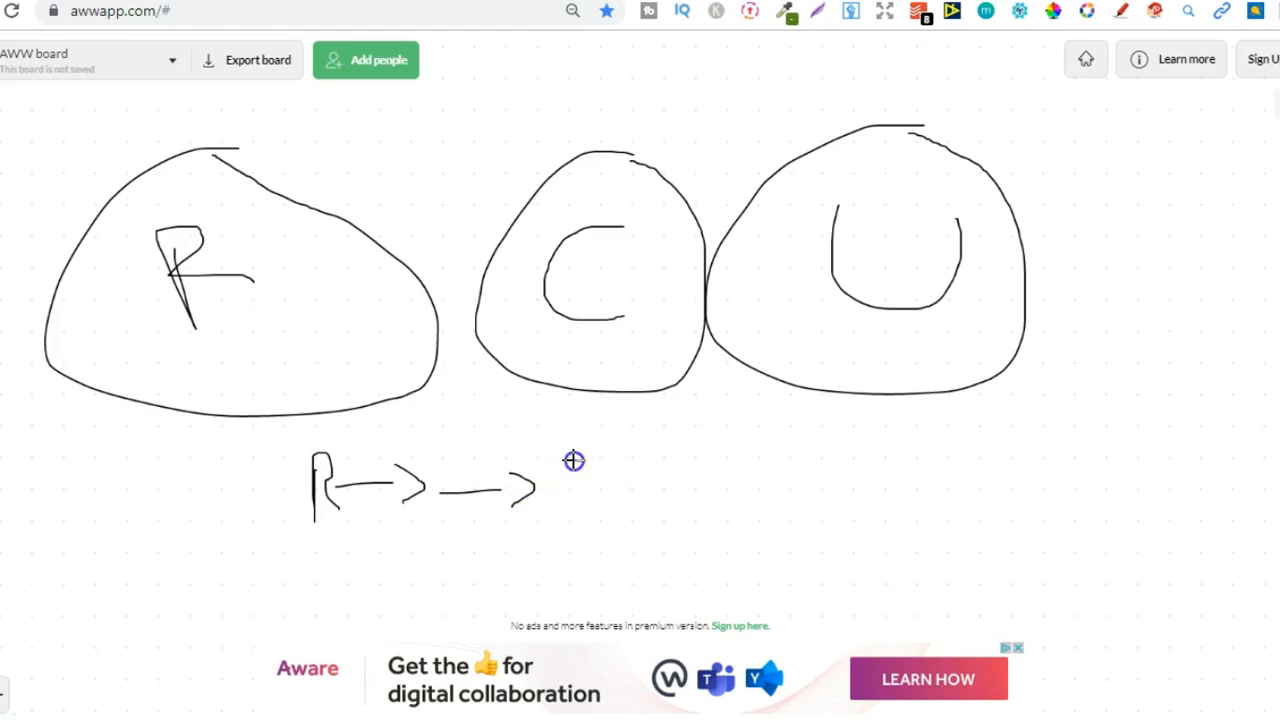
# Continue the chain with a circled C, an arrow onward, and the next circle for U
pyautogui.moveTo(600, 430); pyautogui.dragTo(590, 515)
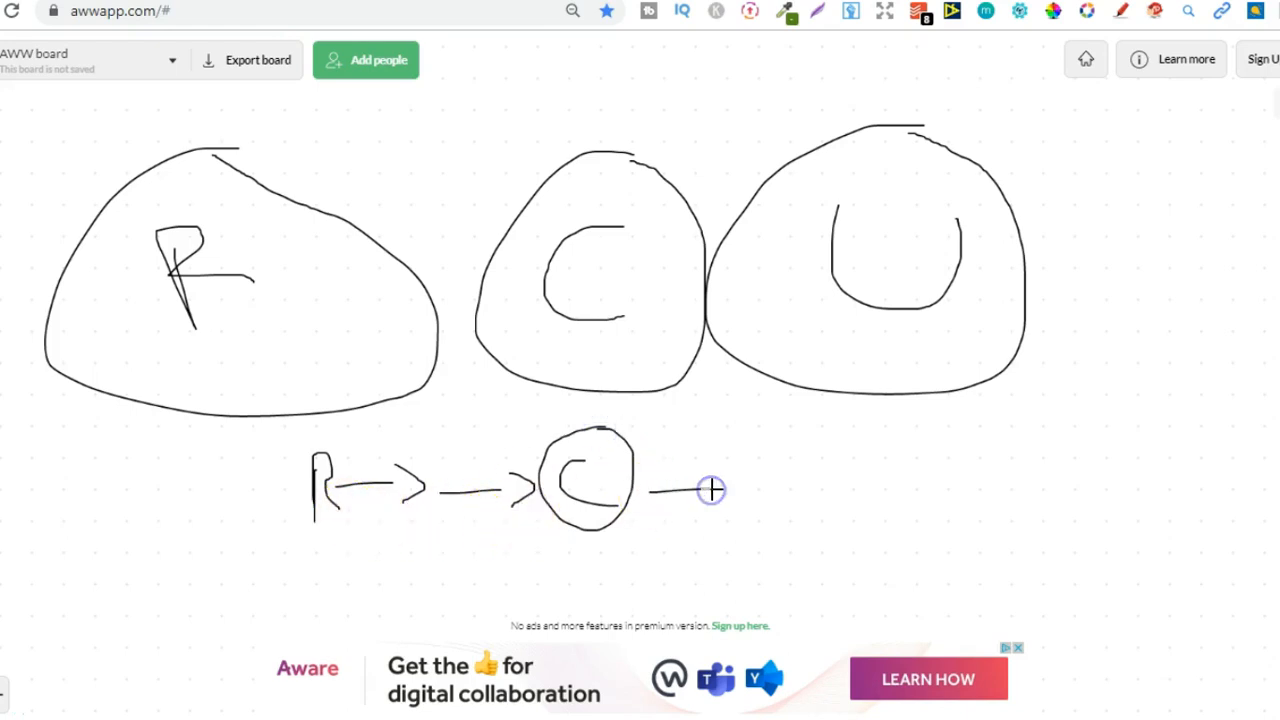
pyautogui.moveTo(690, 490); pyautogui.dragTo(730, 510)
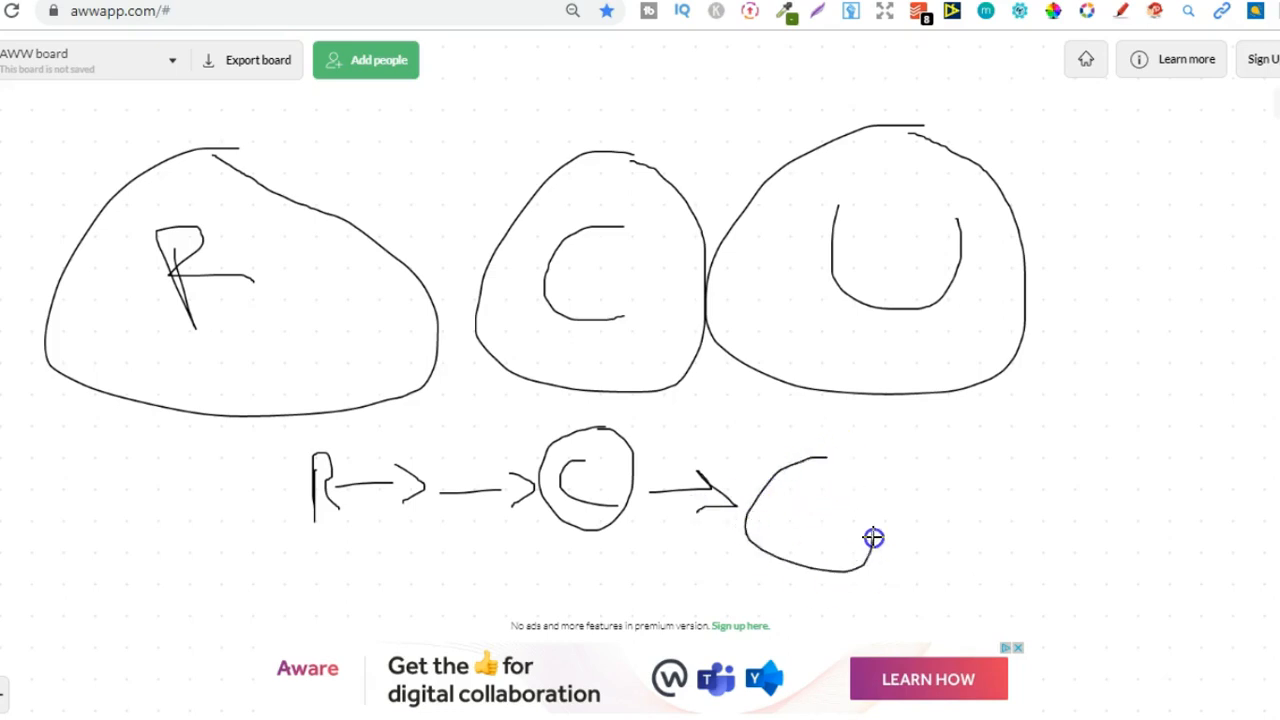
pyautogui.moveTo(873, 539); pyautogui.dragTo(830, 500)
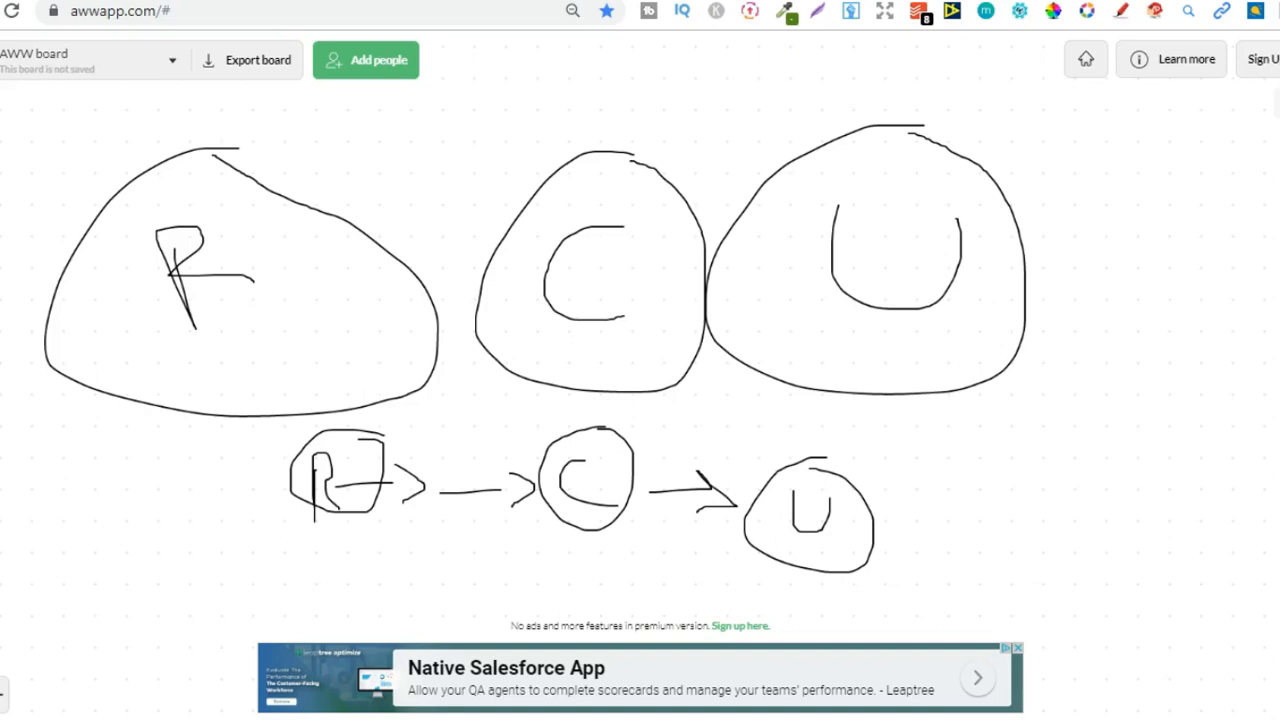
pyautogui.moveTo(250, 303)
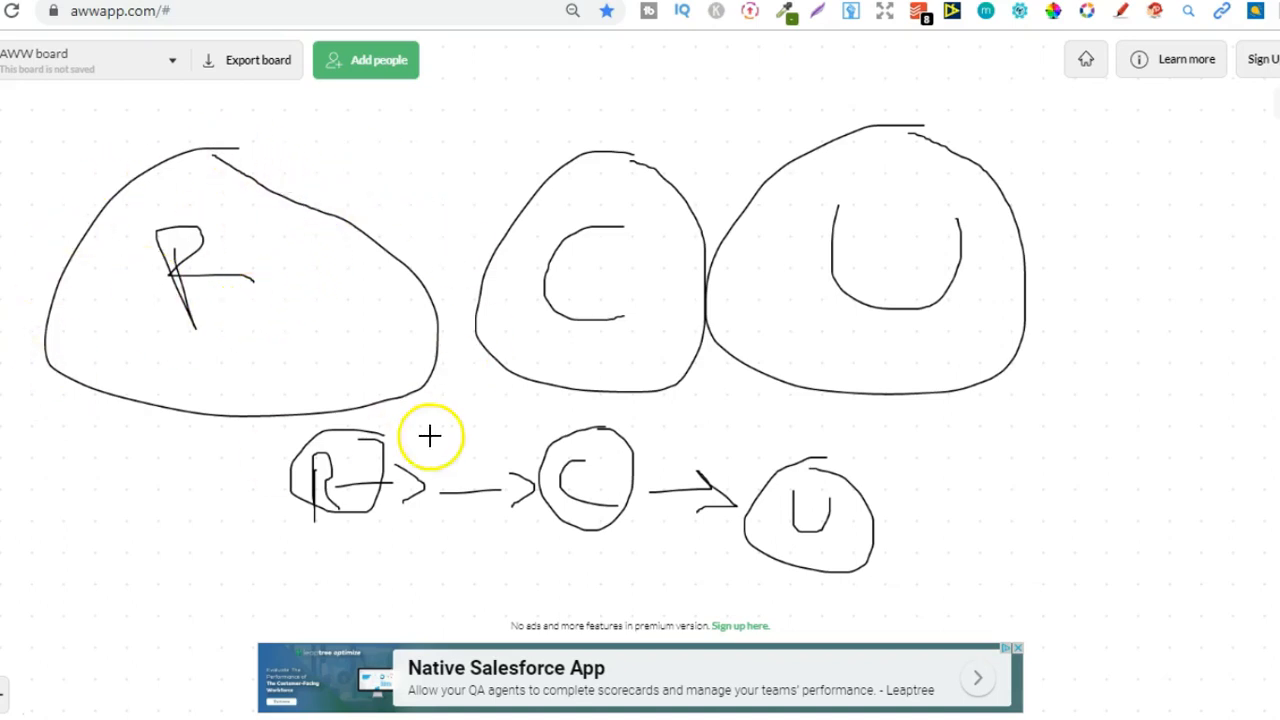
pyautogui.moveTo(155, 186)
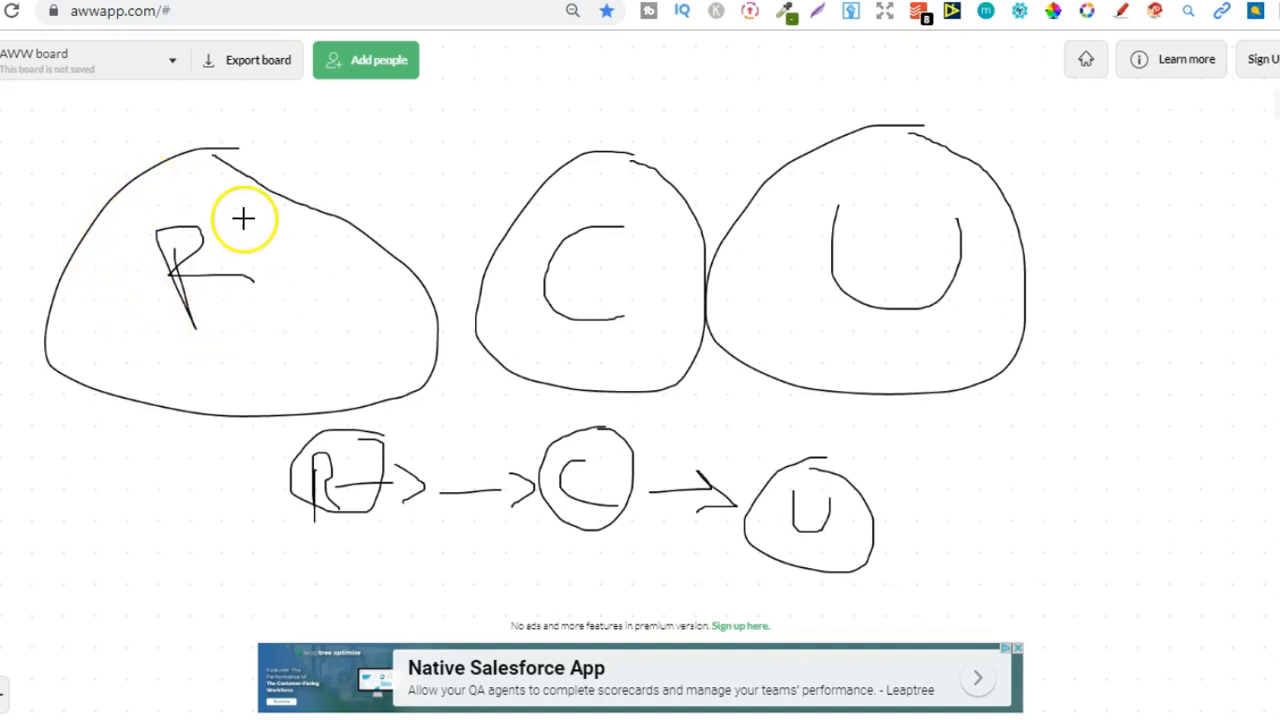
pyautogui.moveTo(301, 331)
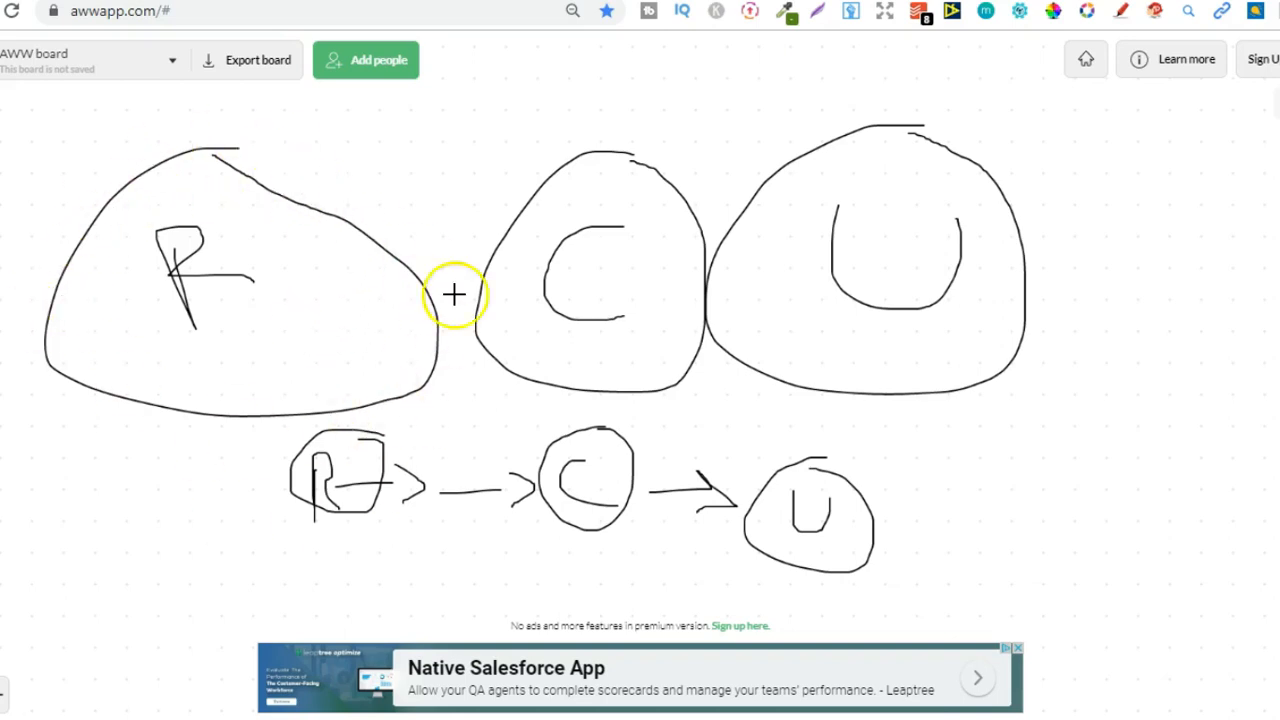
pyautogui.moveTo(499, 236)
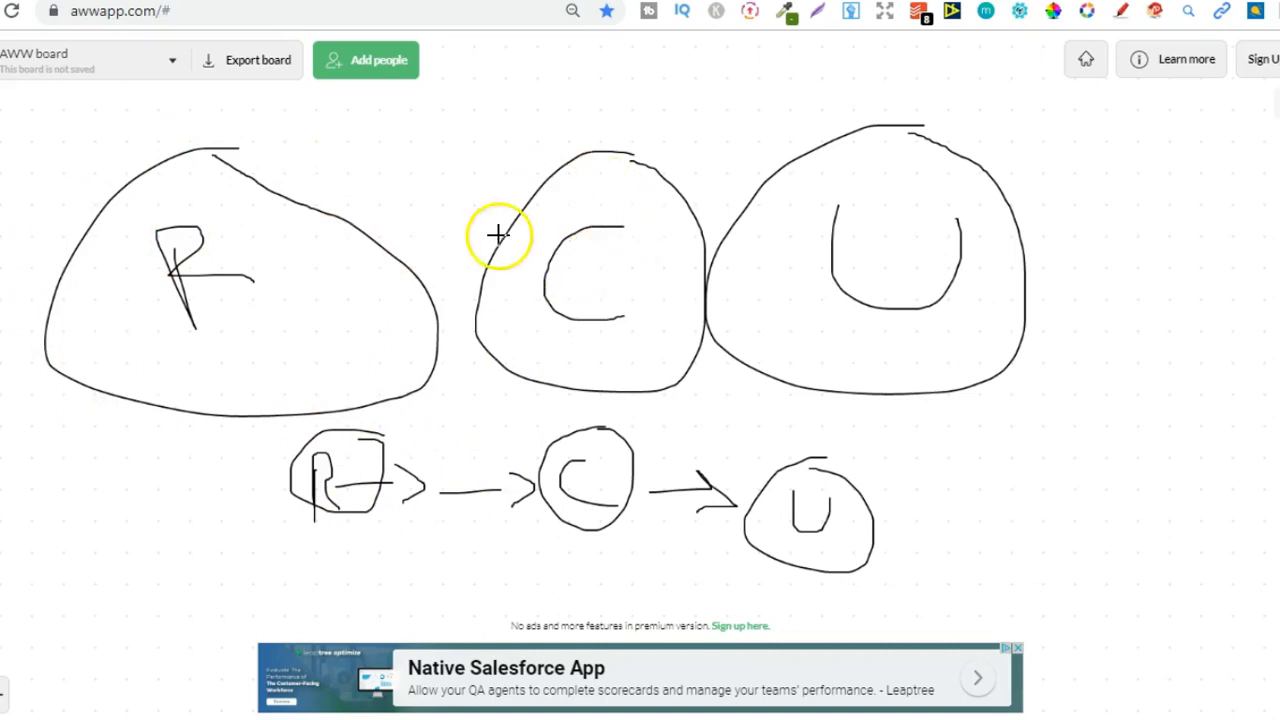
pyautogui.moveTo(547, 207)
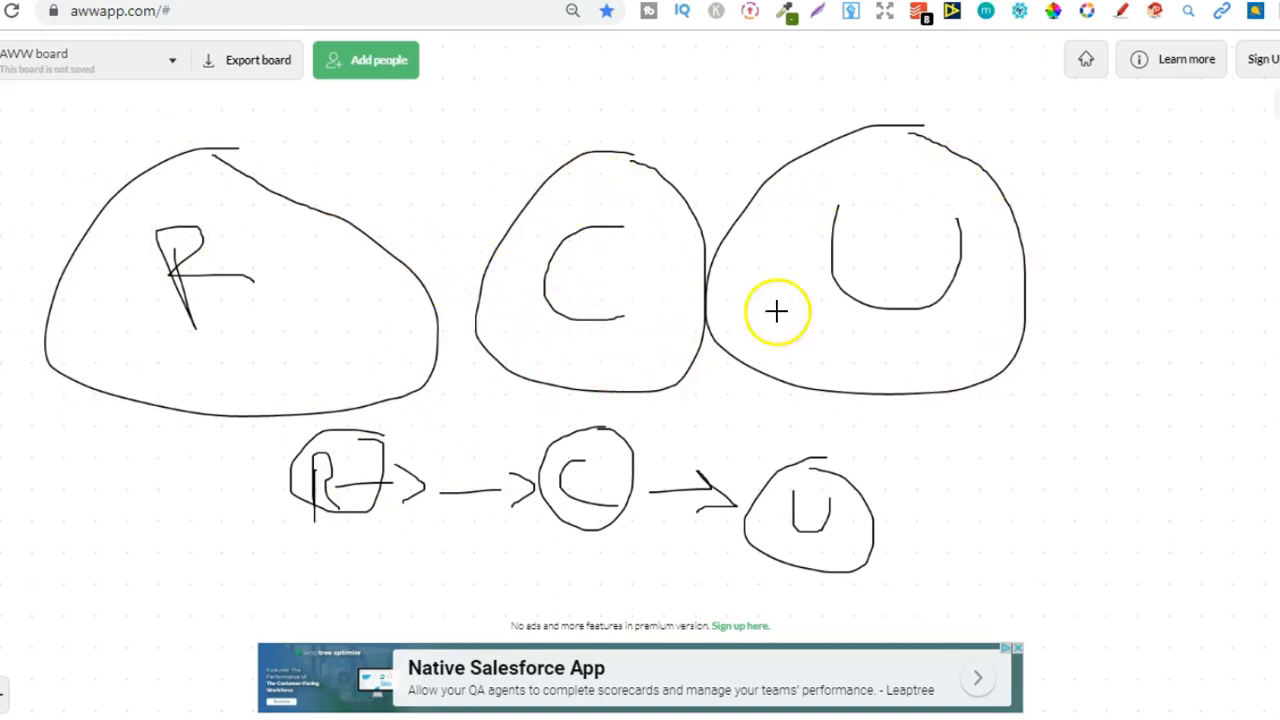
pyautogui.moveTo(960, 223)
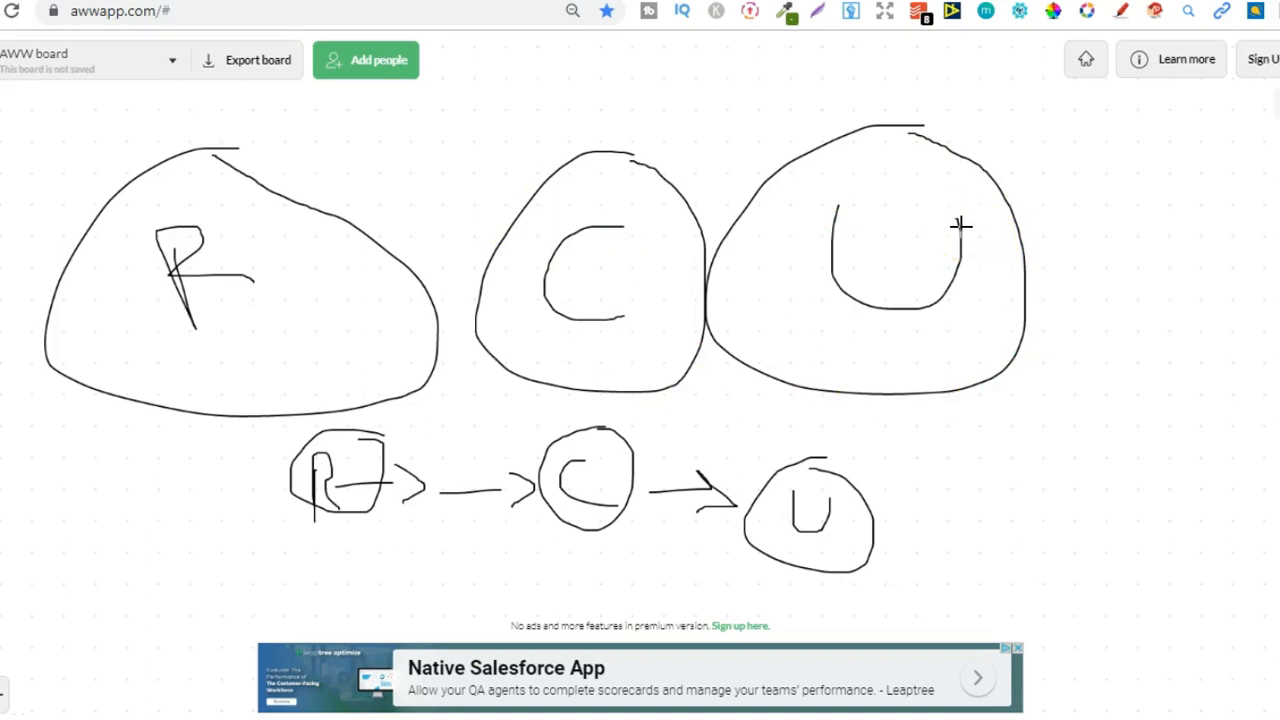
pyautogui.moveTo(49, 590)
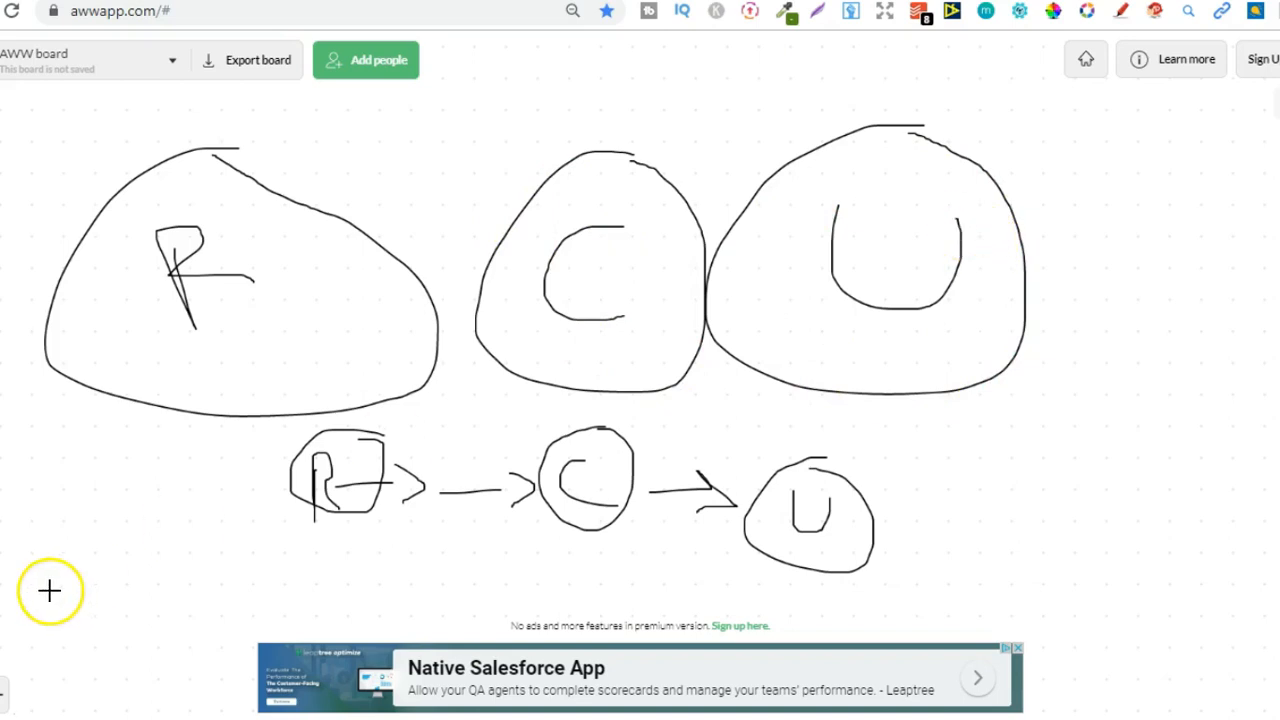
pyautogui.moveTo(950, 290)
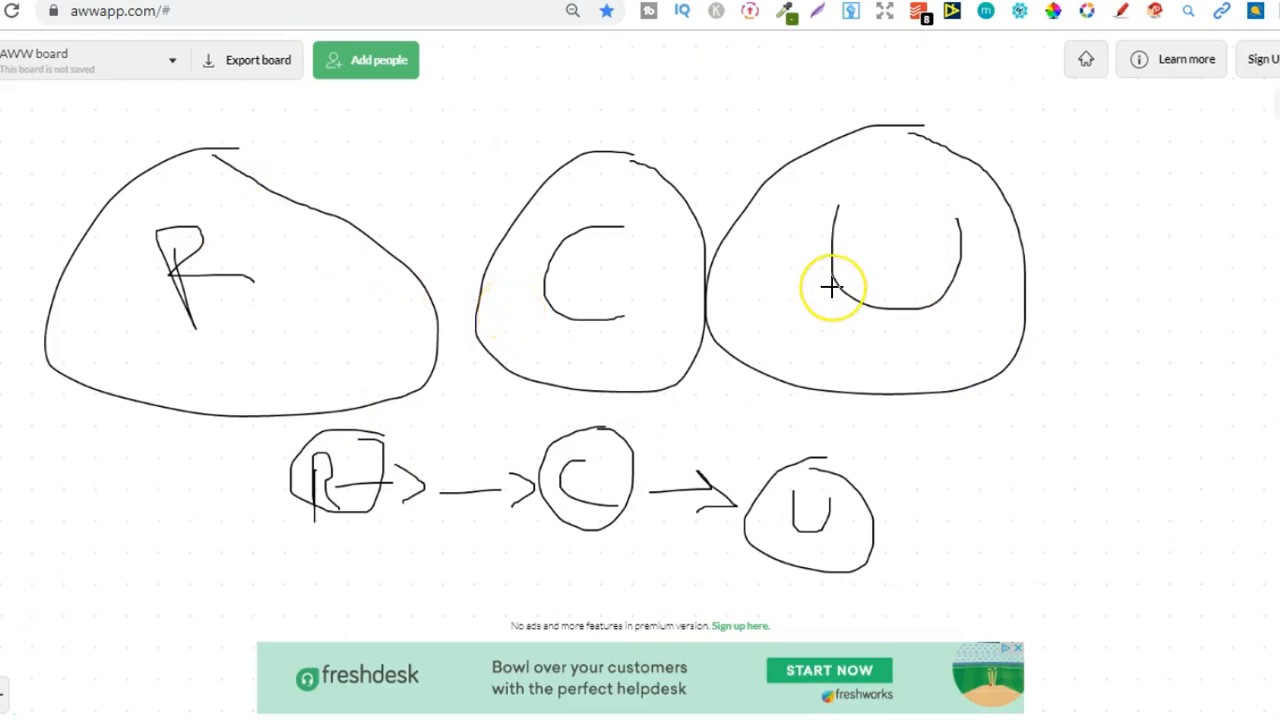
pyautogui.moveTo(770, 305)
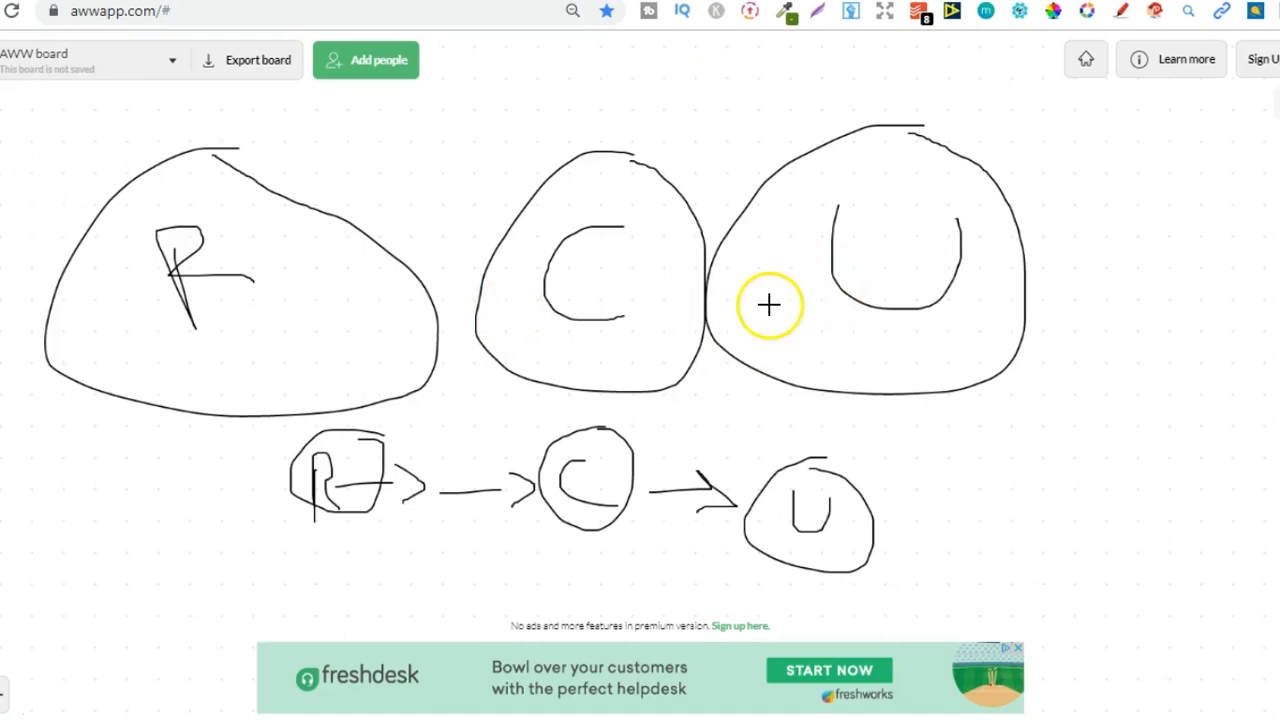
pyautogui.moveTo(782, 315)
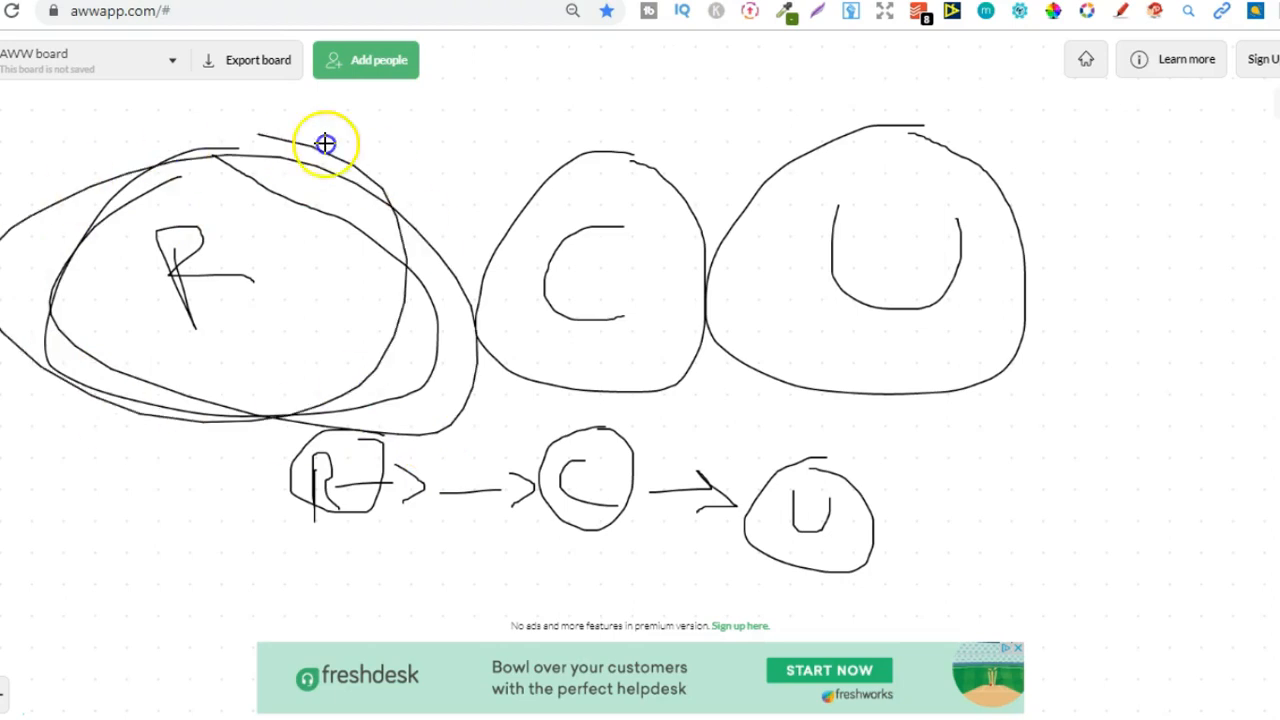
# Draw another loop around the big R circle to emphasise it
pyautogui.moveTo(325, 143); pyautogui.dragTo(240, 290)
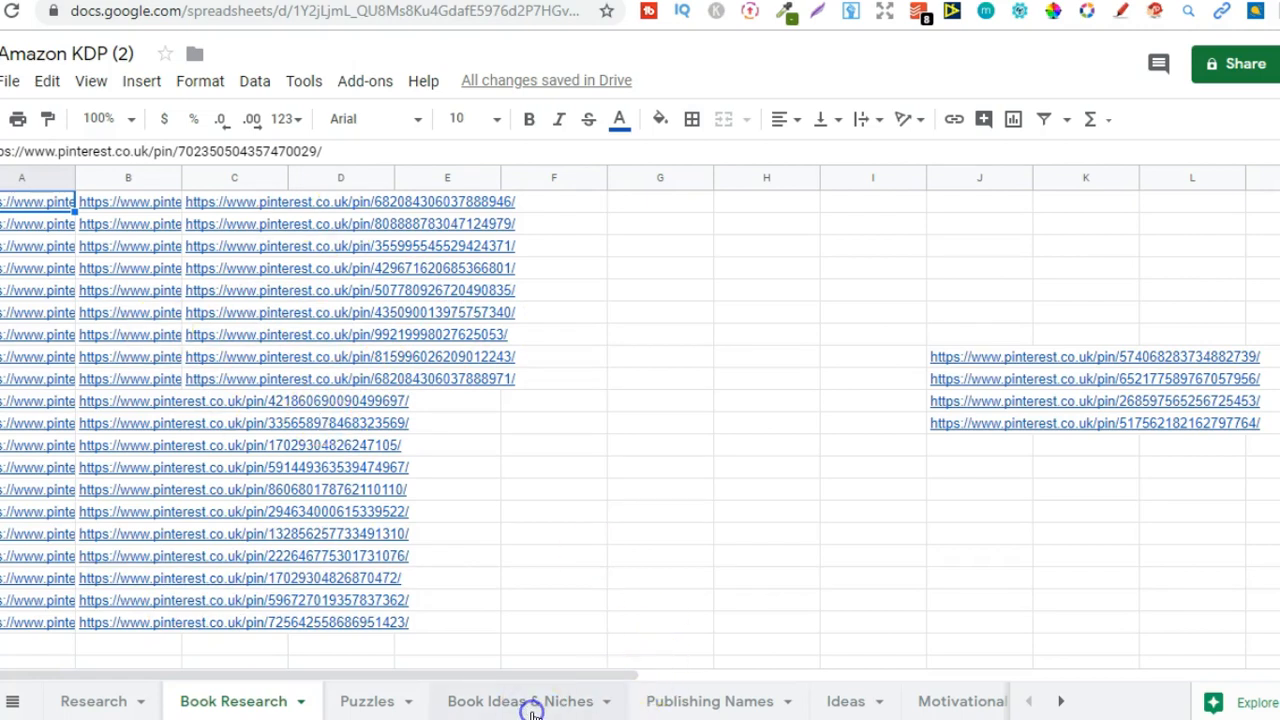
# Switch the Amazon KDP workbook to its Book Ideas & Niches sheet
pyautogui.click(519, 700)
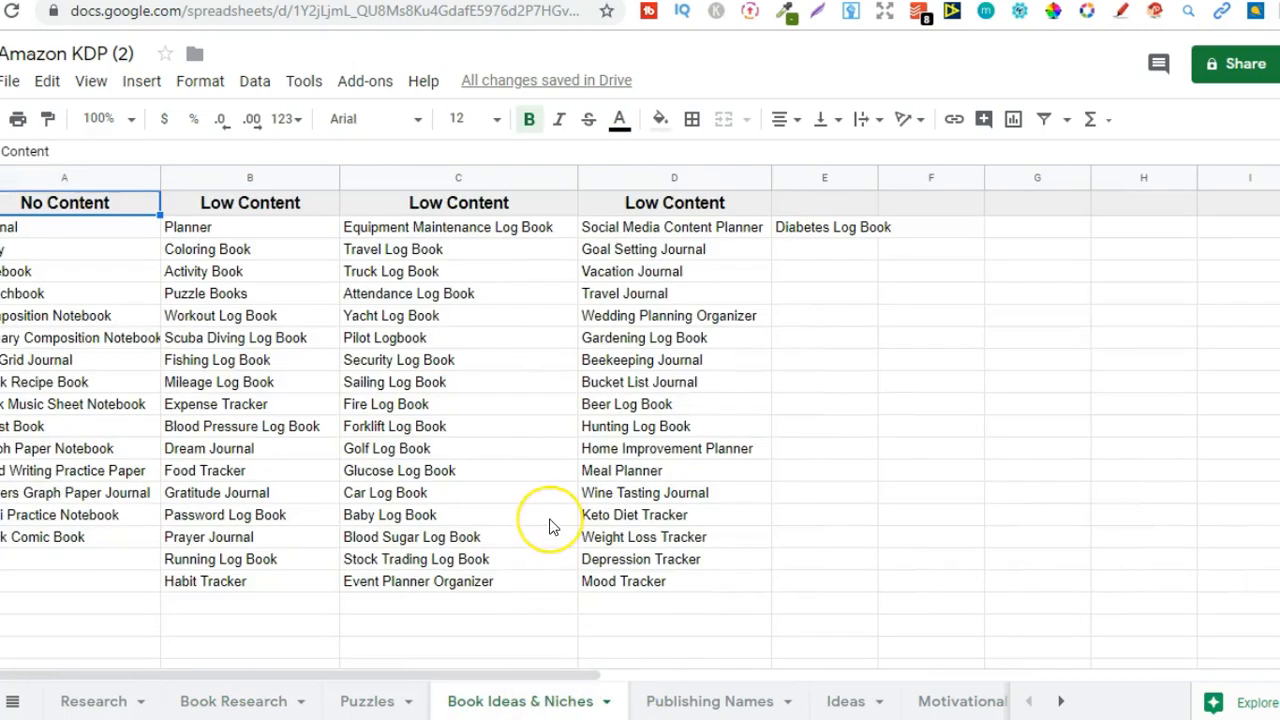
pyautogui.moveTo(550, 527)
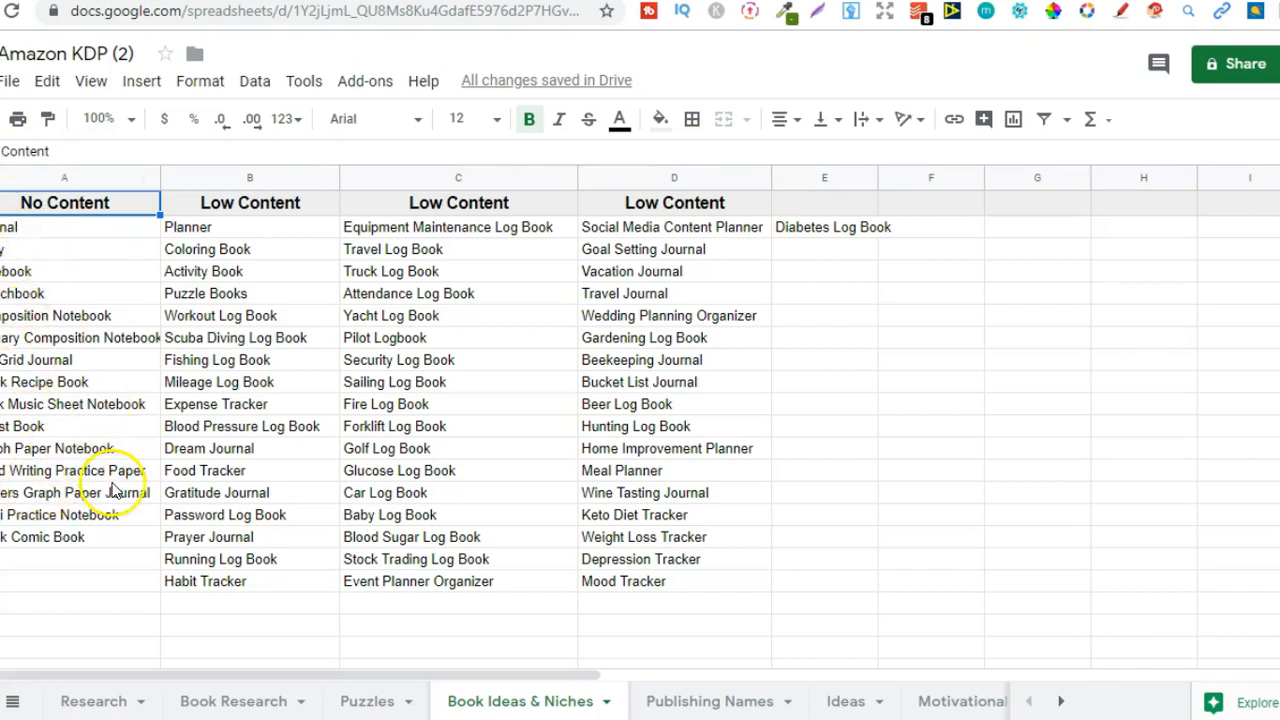
pyautogui.moveTo(55, 318)
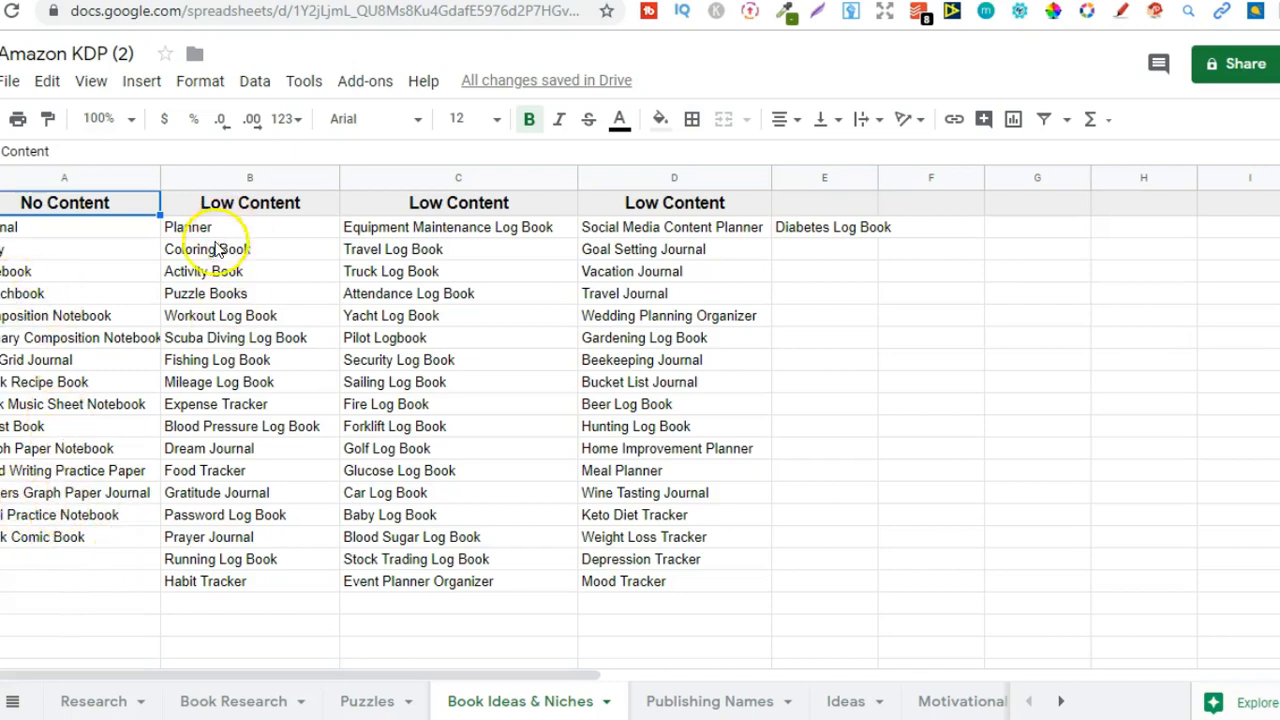
pyautogui.moveTo(205, 307)
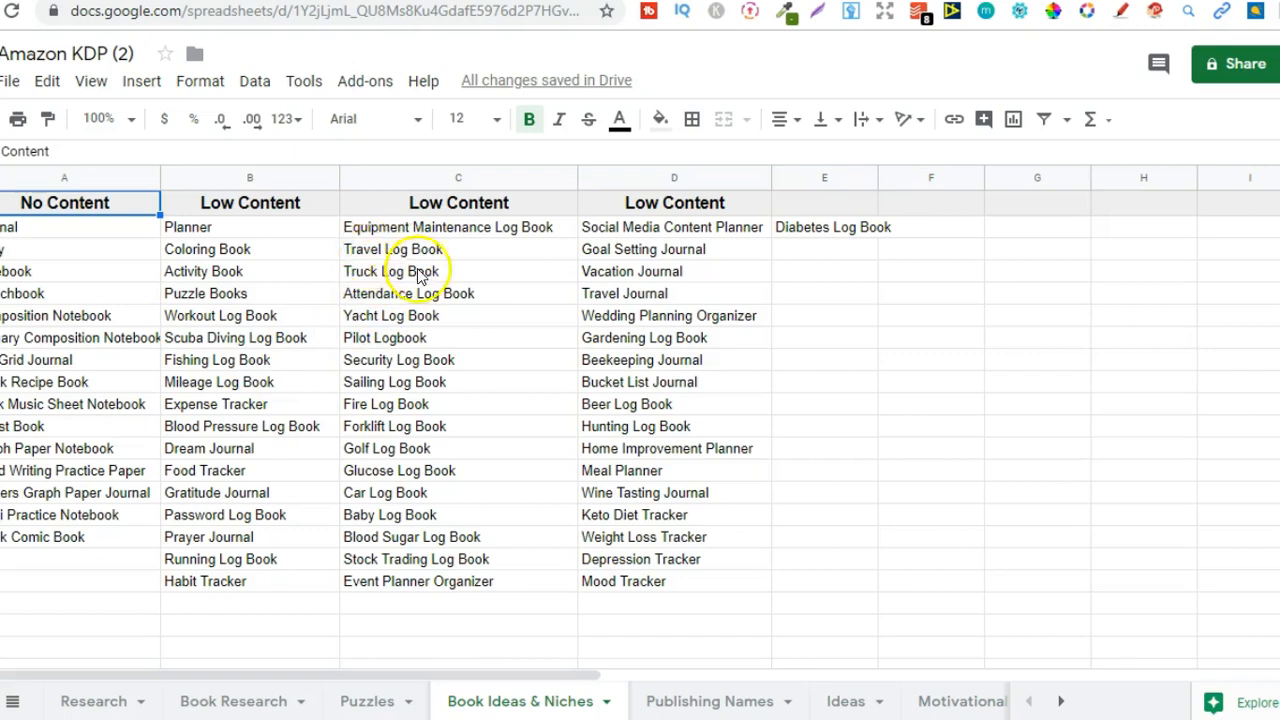
pyautogui.moveTo(557, 610)
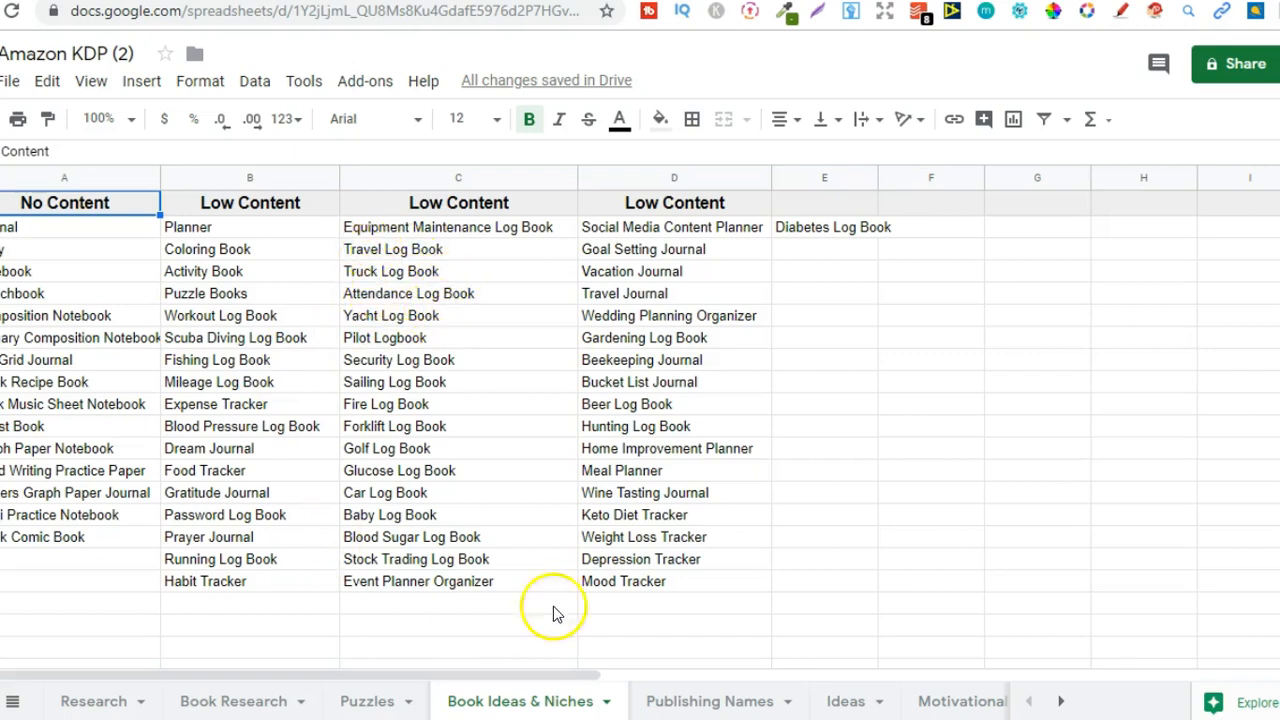
pyautogui.moveTo(487, 430)
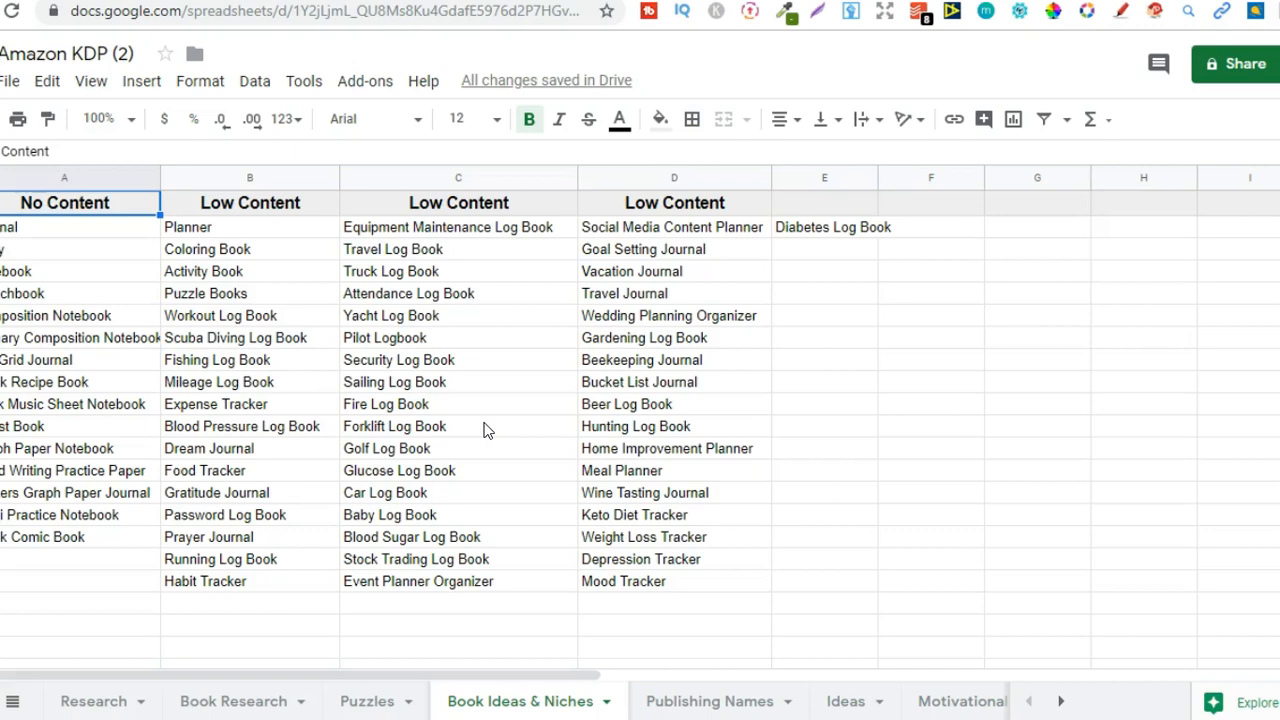
pyautogui.moveTo(1080, 488)
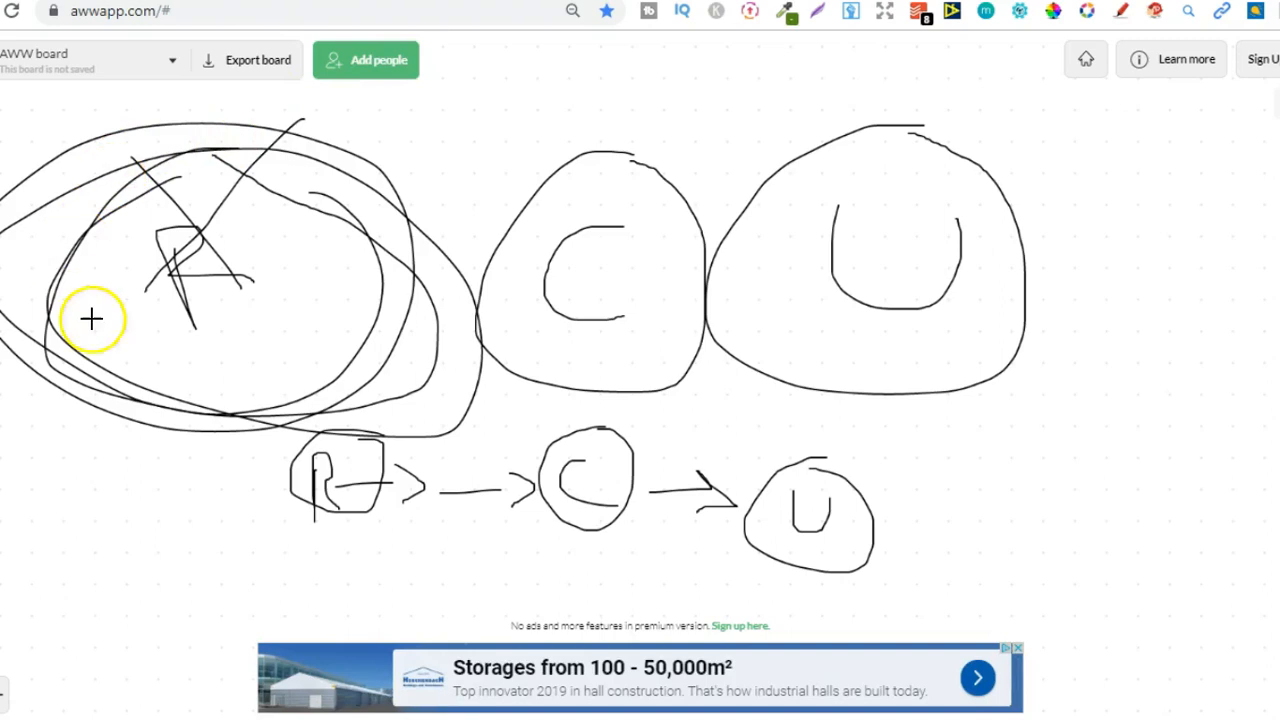
pyautogui.moveTo(218, 388)
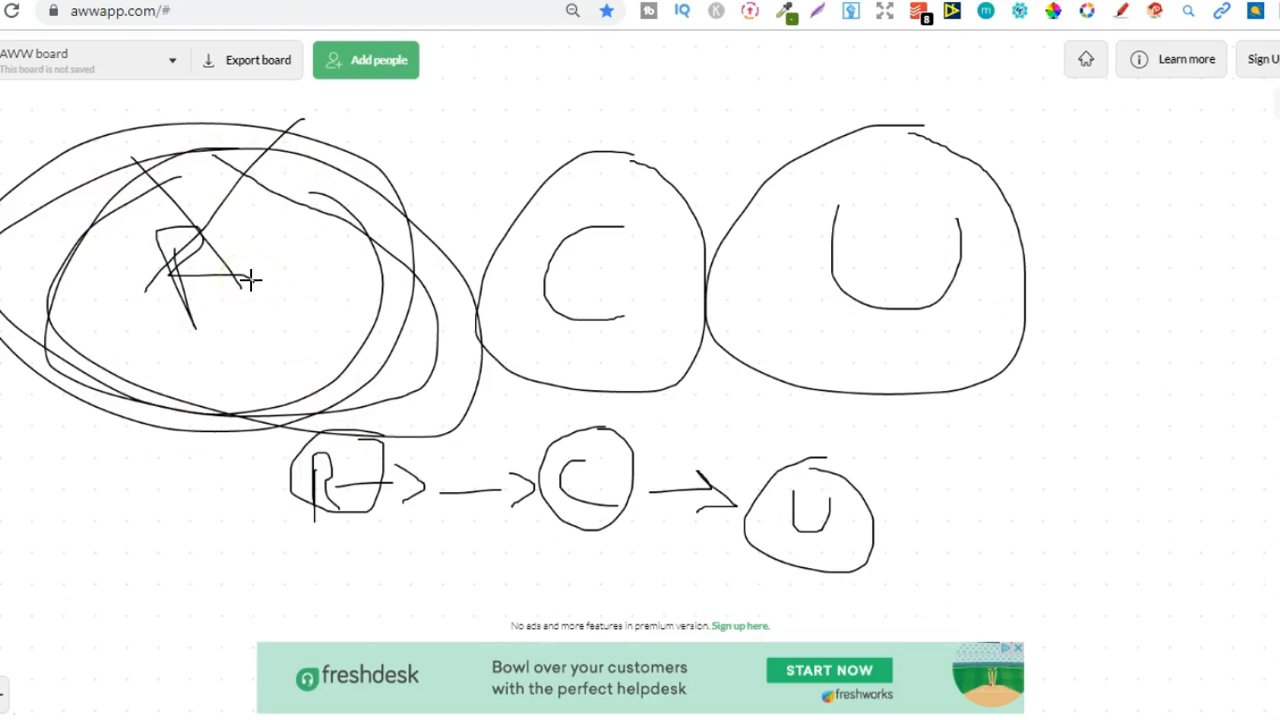
pyautogui.moveTo(788, 357)
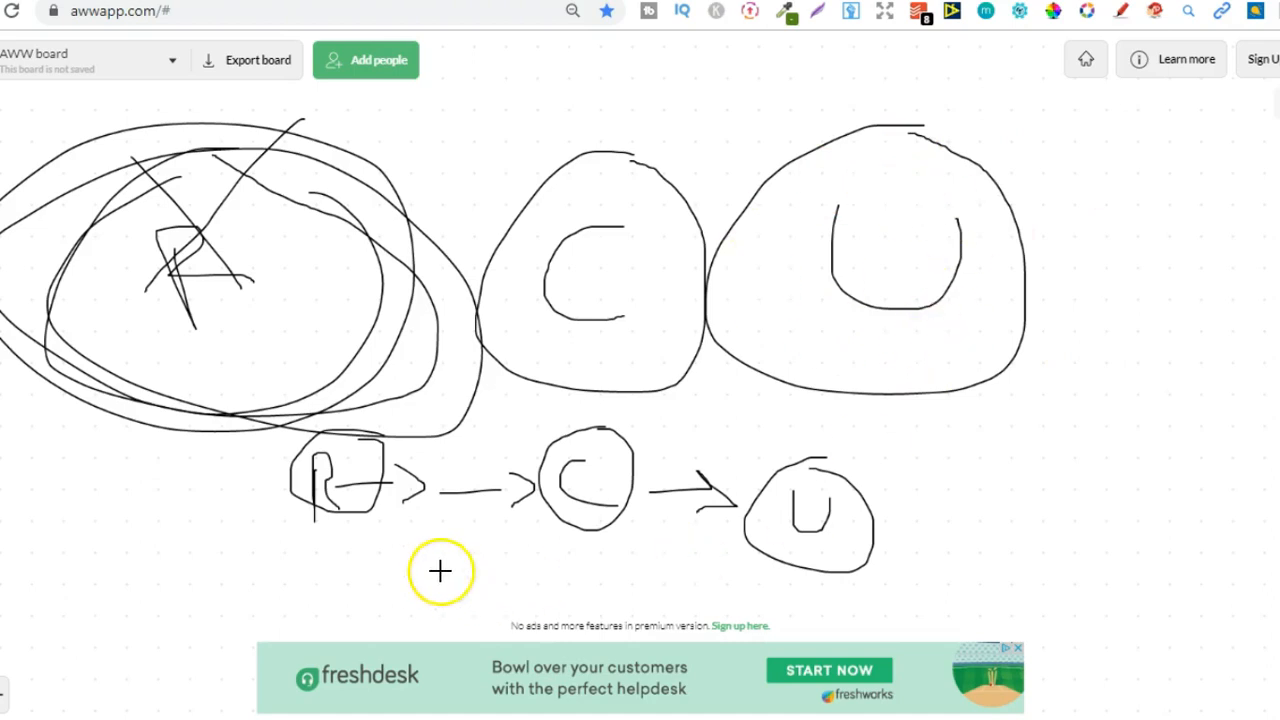
# Draw a long line underneath the one-by-one R→C→U chain
pyautogui.moveTo(330, 548); pyautogui.dragTo(715, 558)
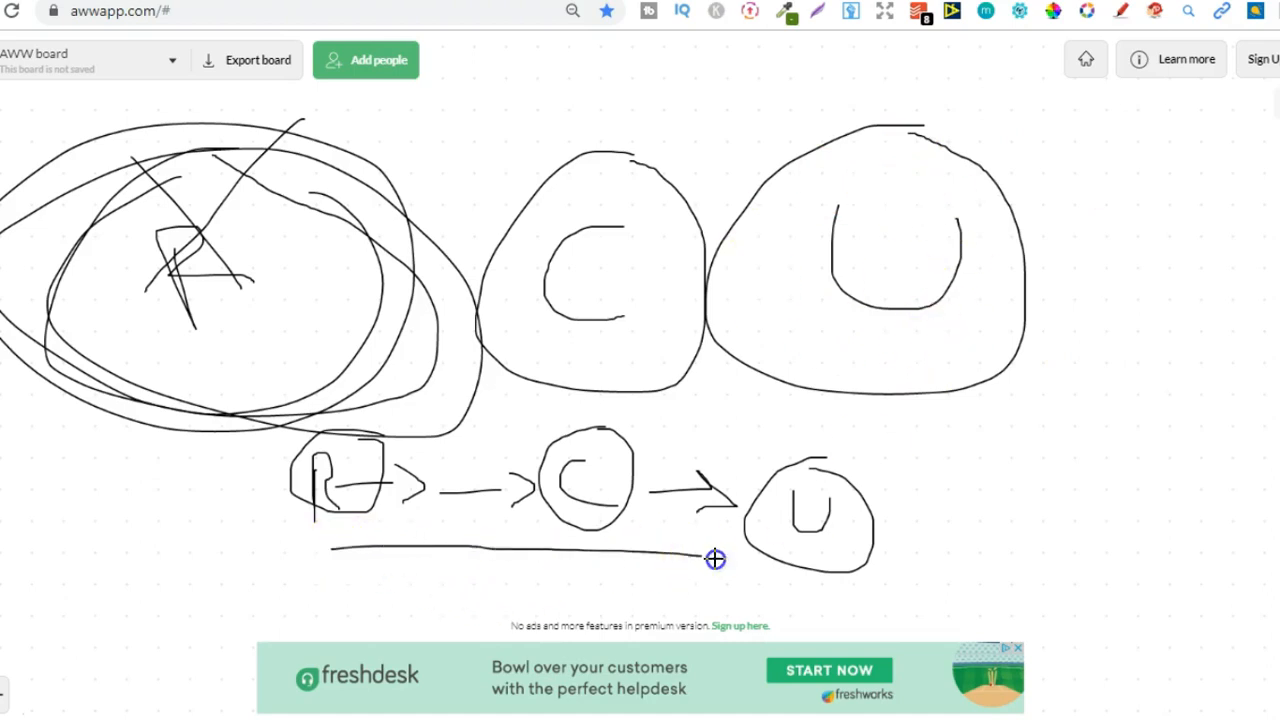